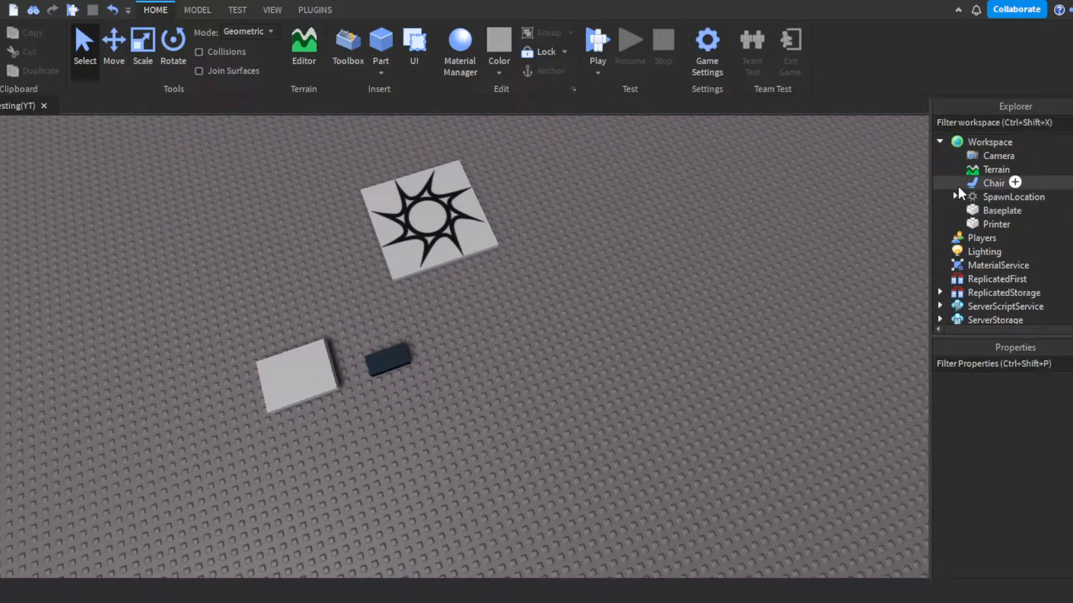
Inspect the chair in Workspace, then select PrintEvent inside ReplicatedStorage to view its properties.
click(994, 183)
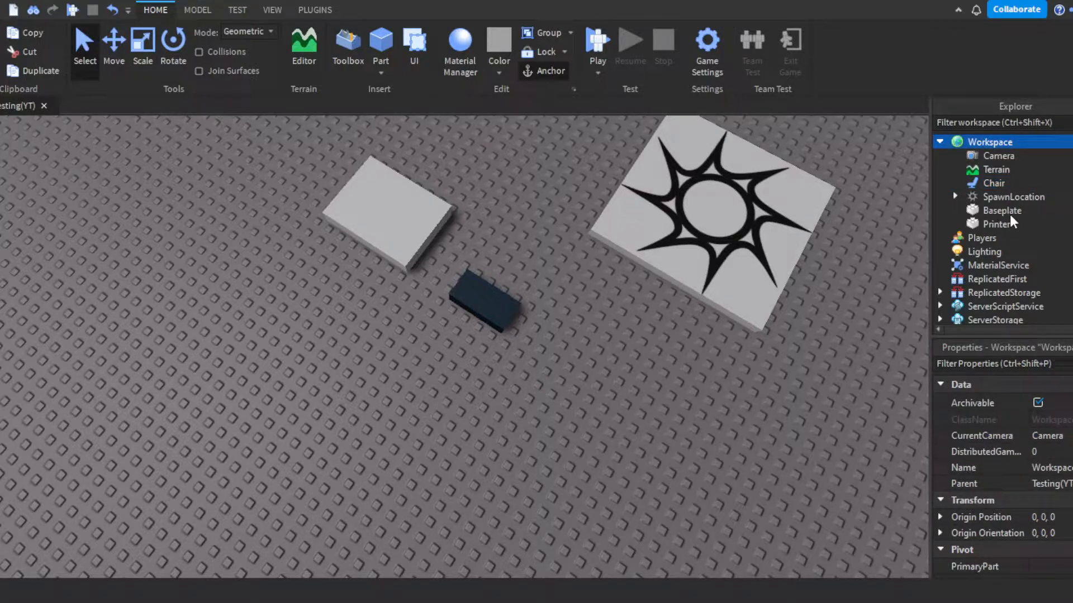
click(486, 304)
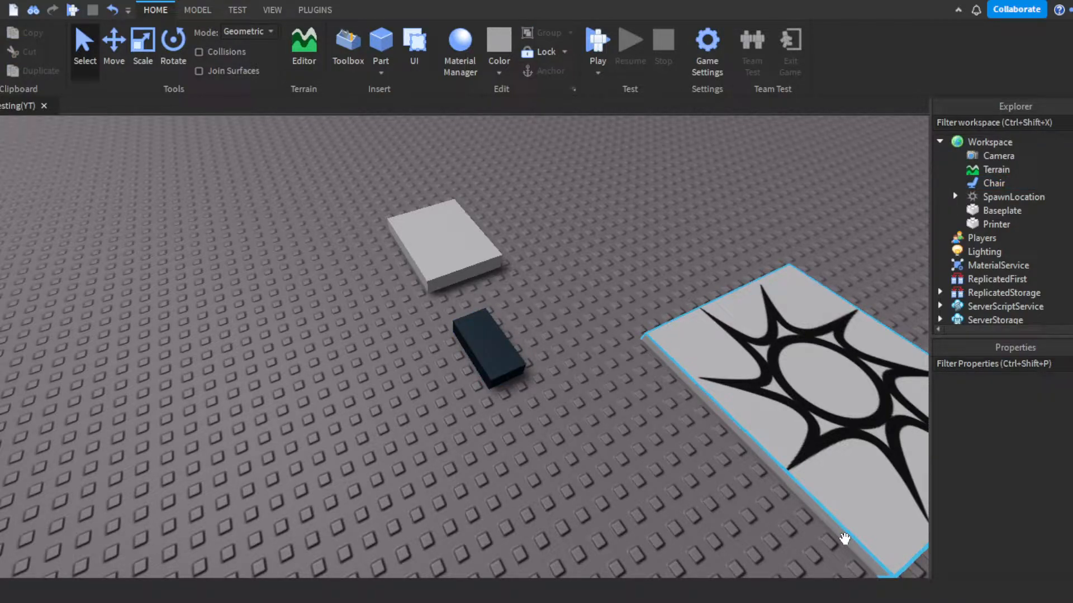
click(489, 353)
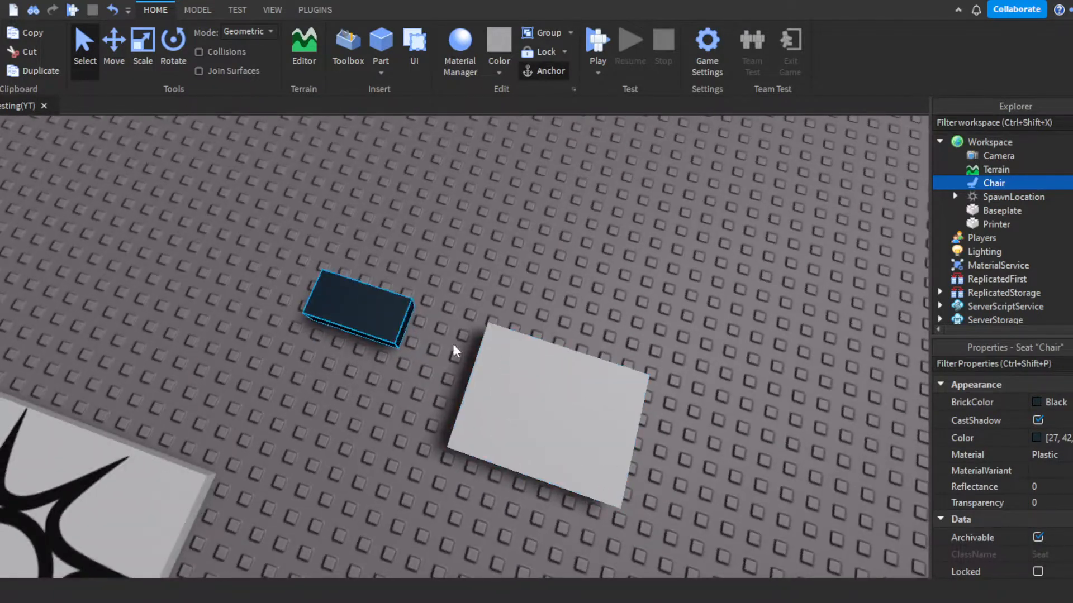
mouse_move(508, 525)
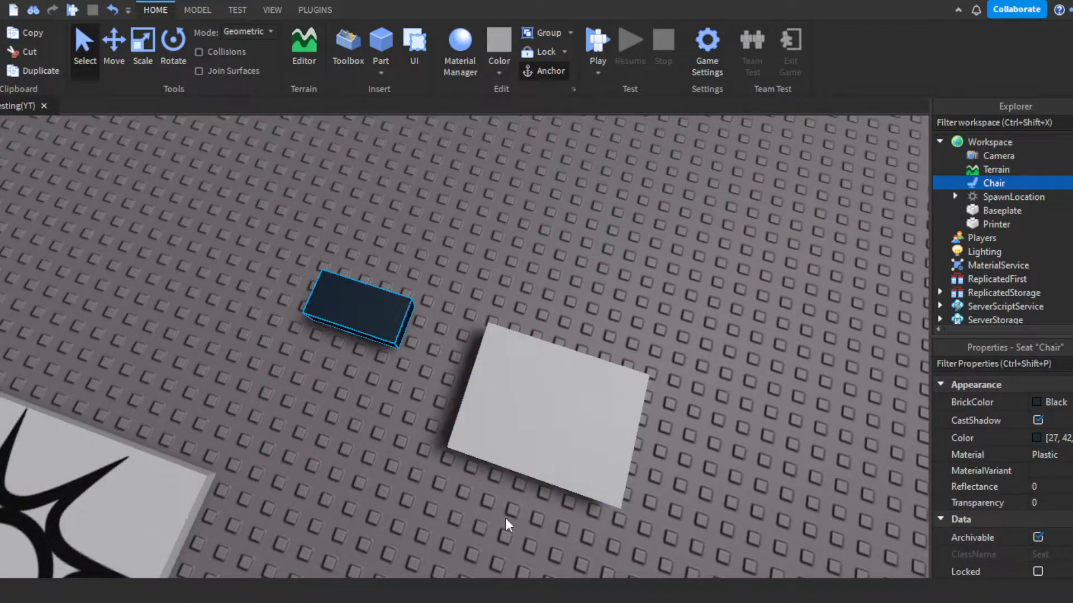
click(669, 387)
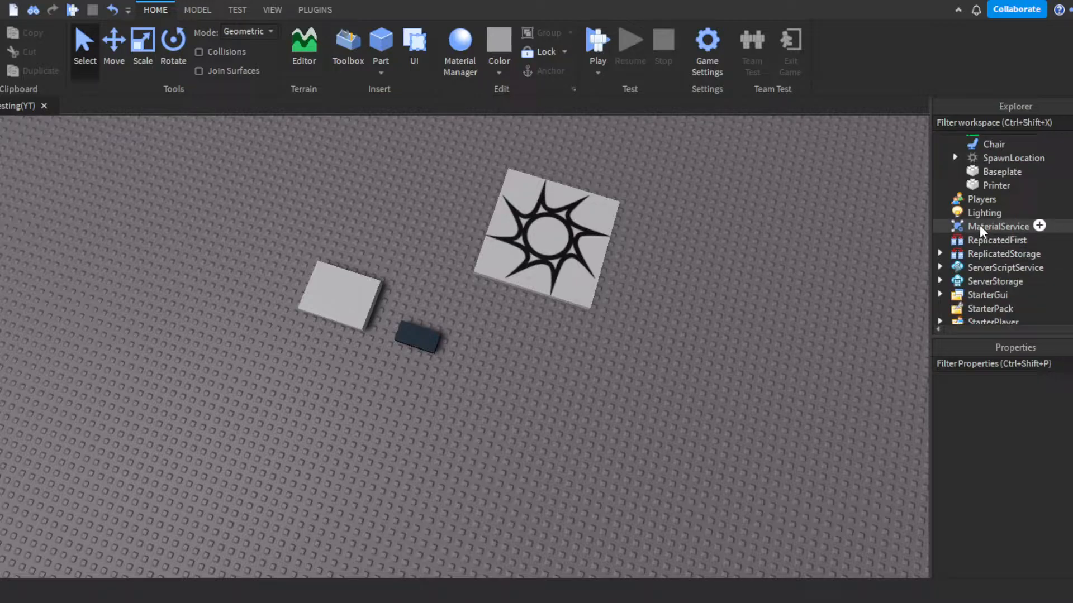
click(939, 254)
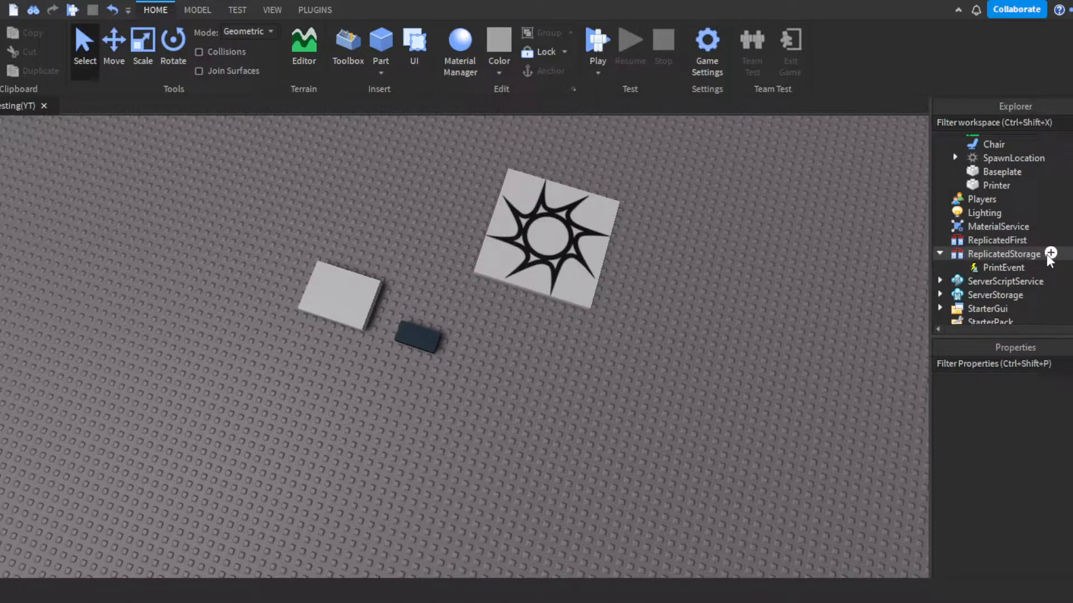
click(1003, 240)
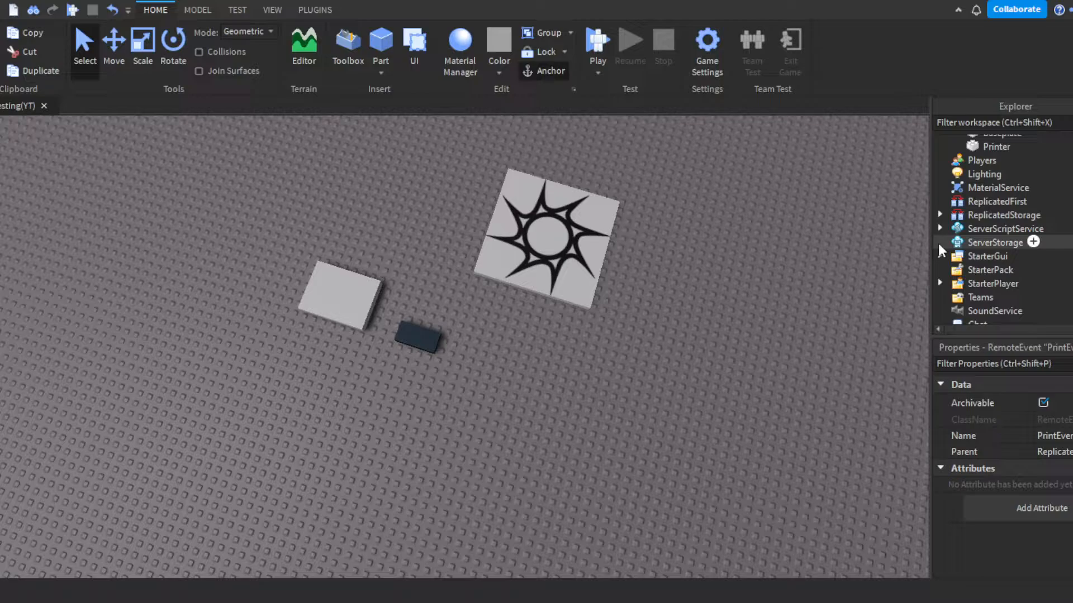
Expand Paper and check the PaperGUI surface GUI's Face and PaperText label properties.
click(940, 242)
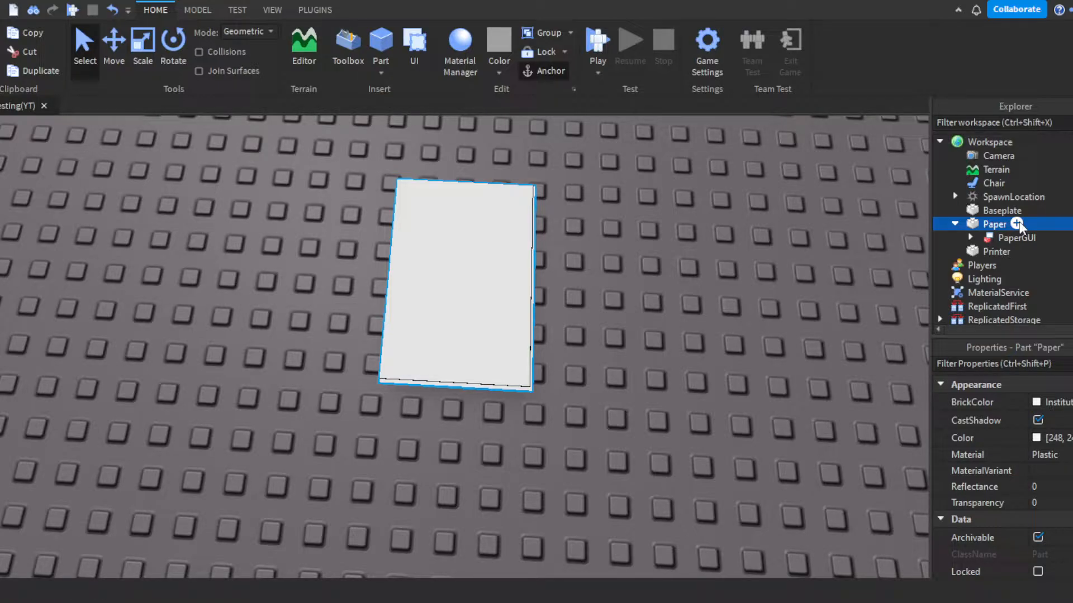
click(1016, 237)
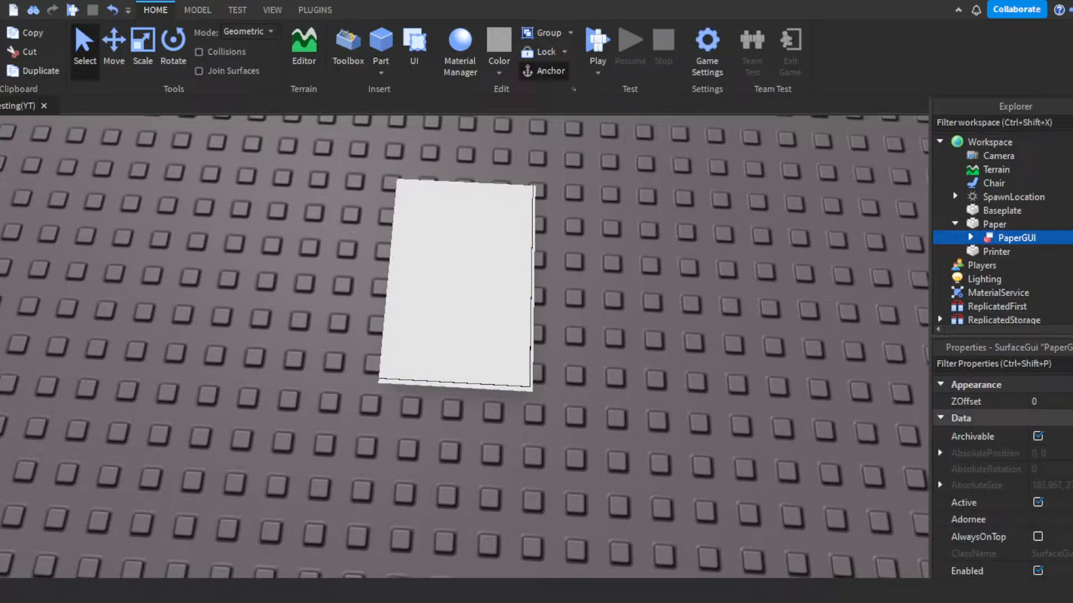
click(996, 224)
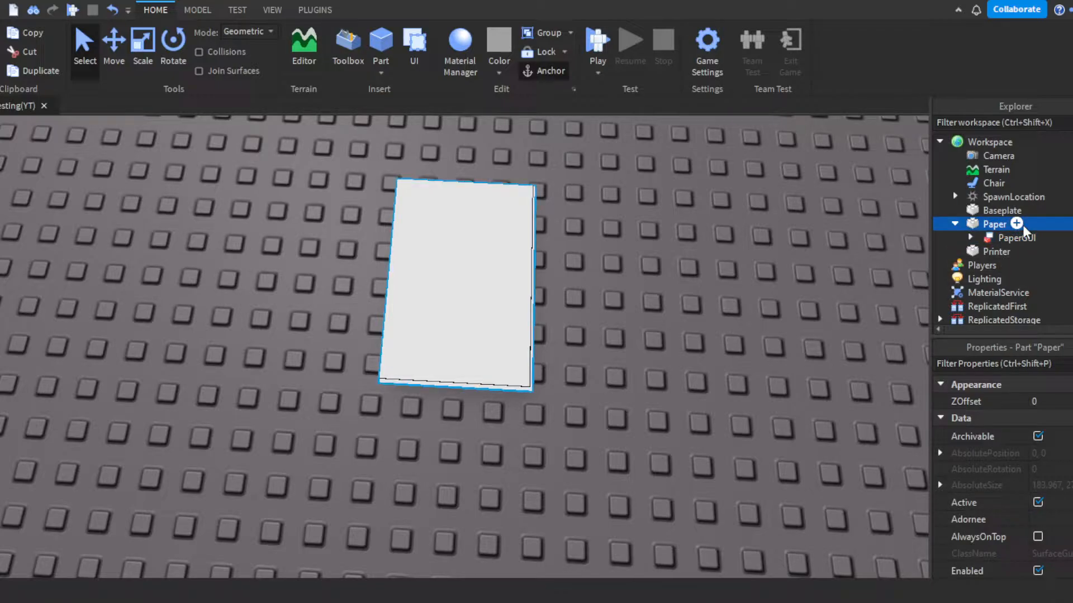
click(1002, 210)
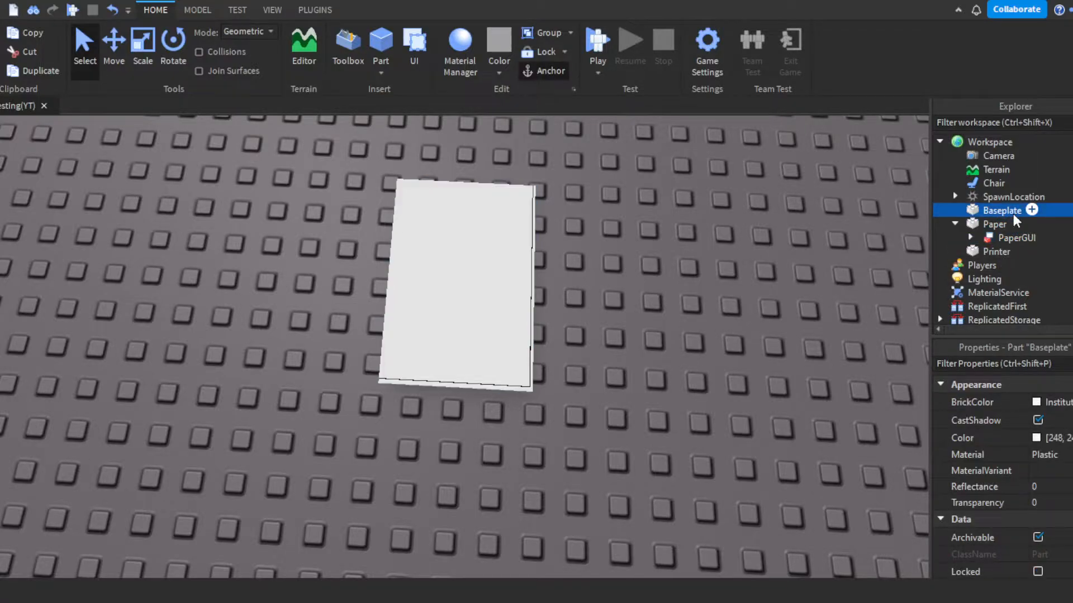
click(996, 224)
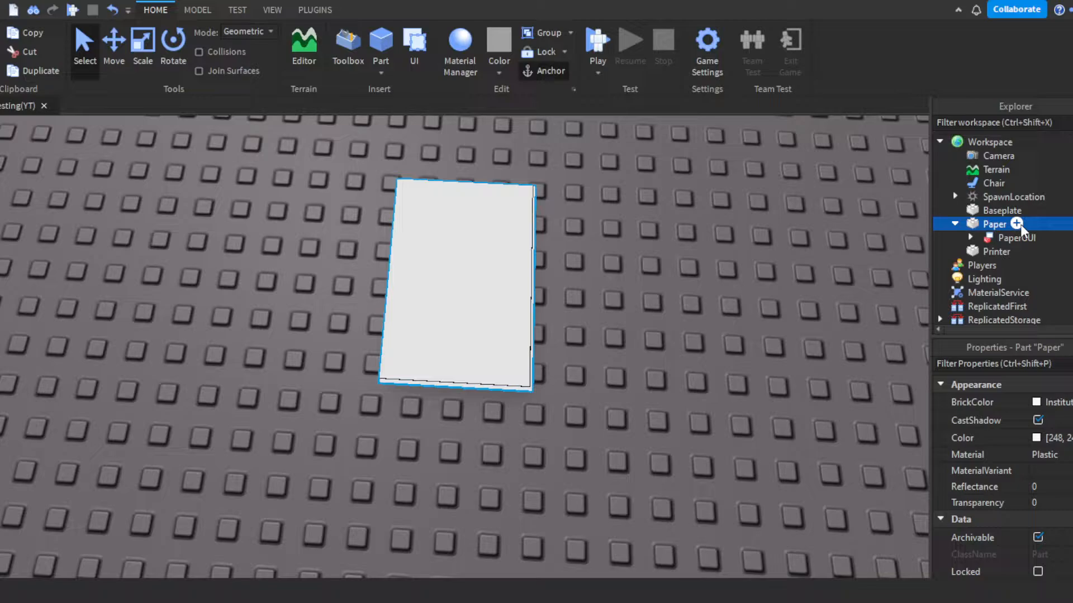
click(1017, 237)
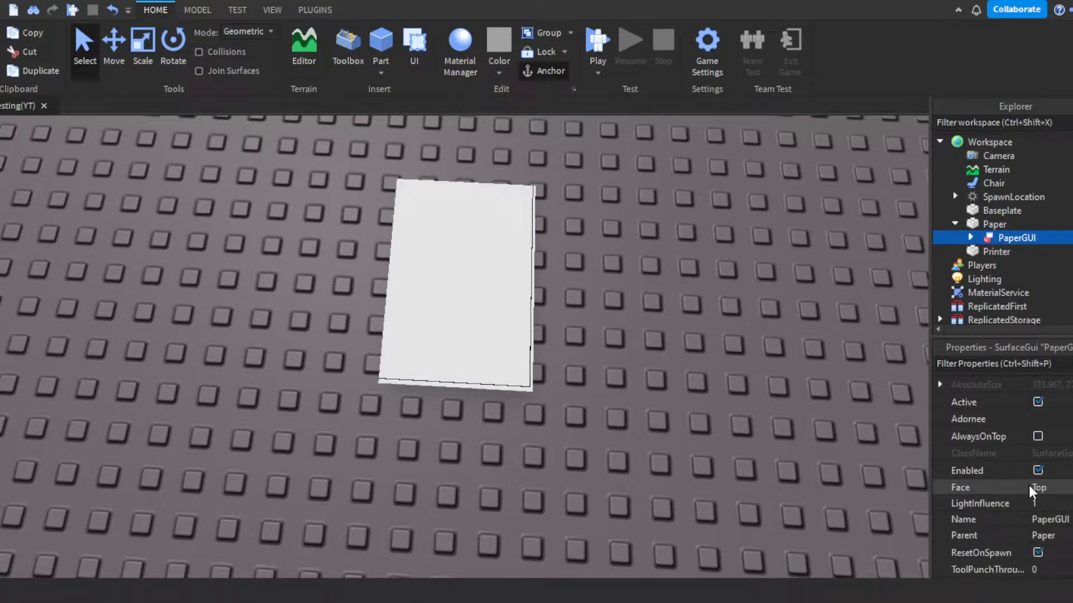
scroll(down, 3)
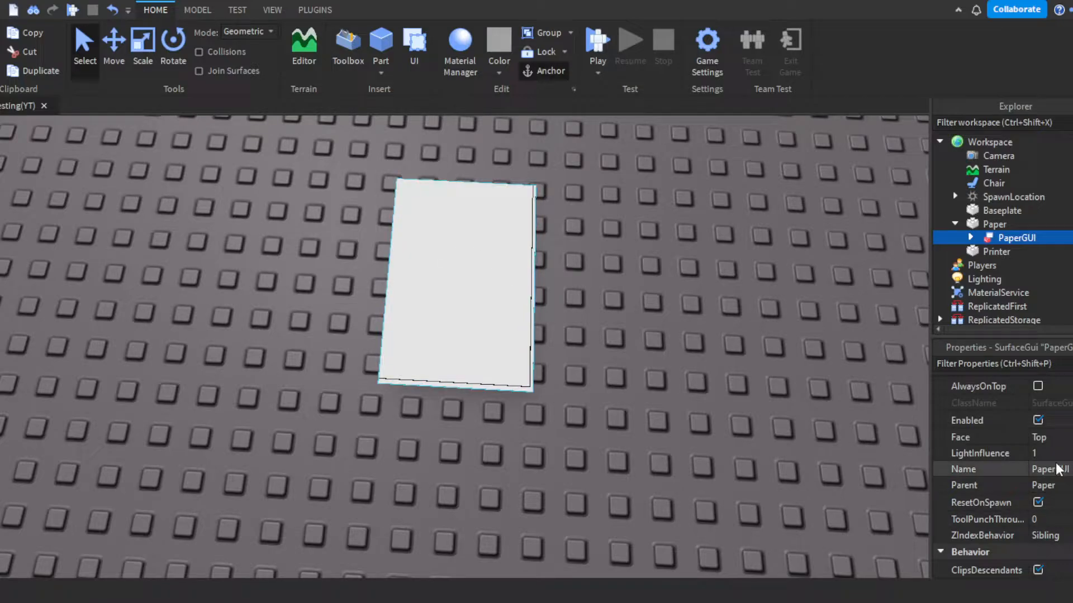
scroll(down, 3)
text(PaperText)
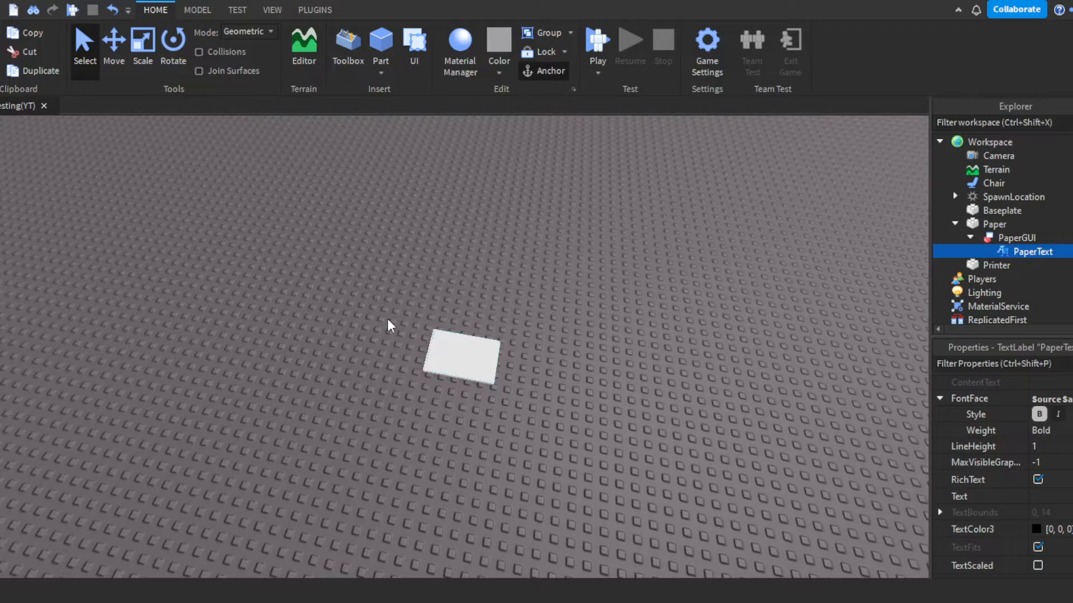
click(995, 224)
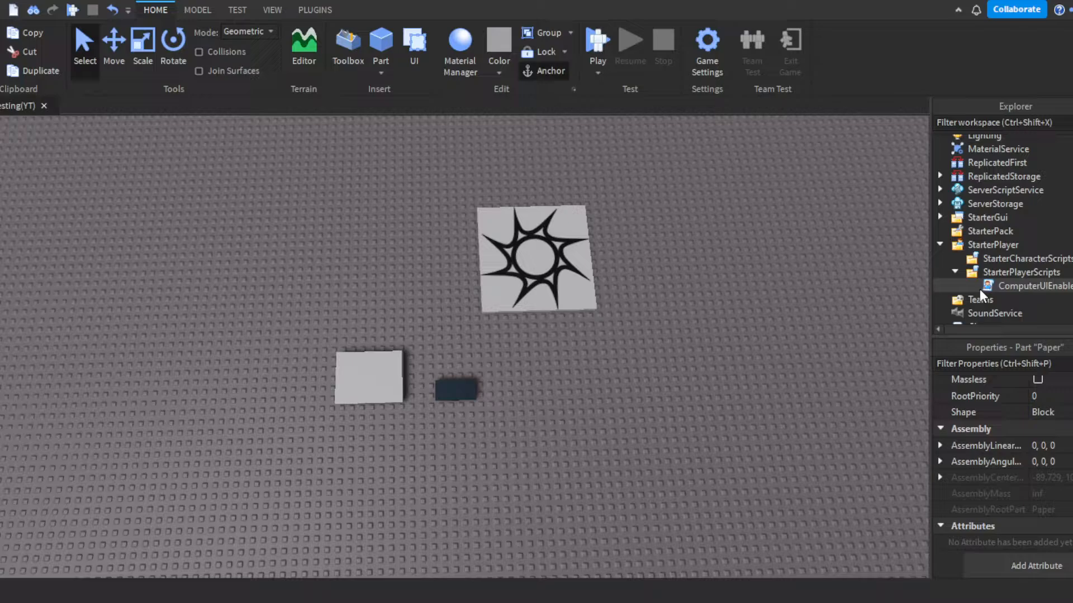
Open ComputerUIEnabler, which enables ComputerGUI when a Humanoid occupies the chair.
double_click(1035, 285)
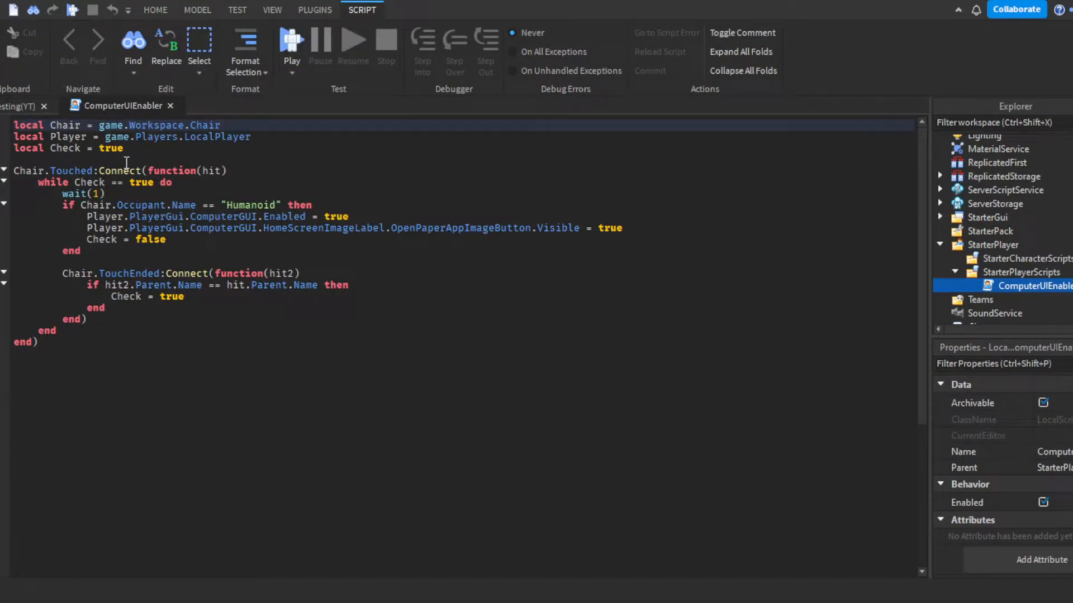
click(155, 10)
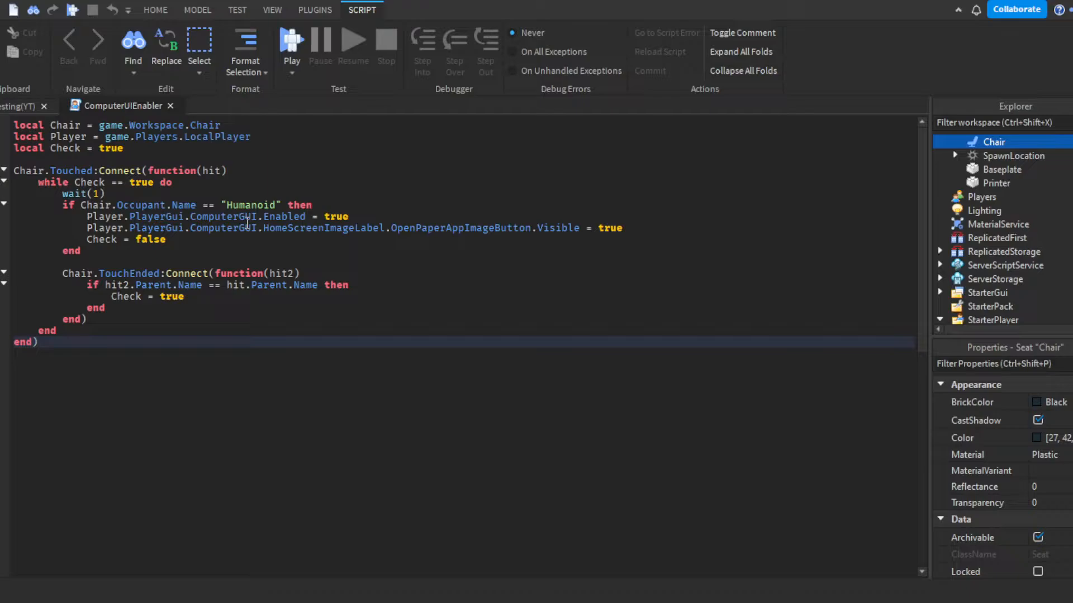
mouse_move(481, 212)
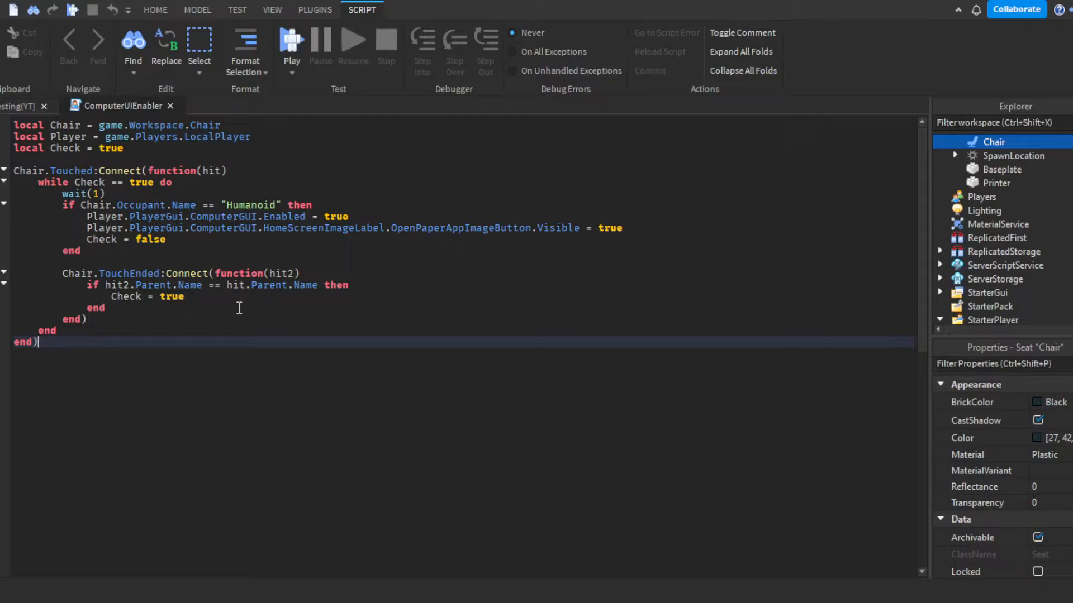
mouse_move(187, 162)
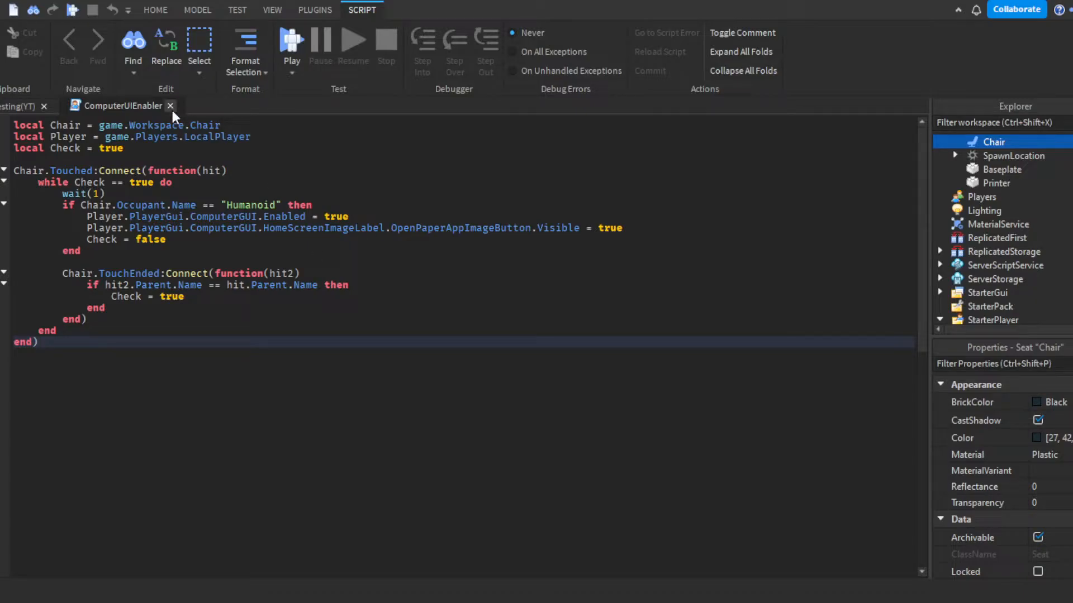
Close ComputerUIEnabler, fold StarterPlayerScripts, and enable ComputerGUI so it shows on screen.
click(155, 9)
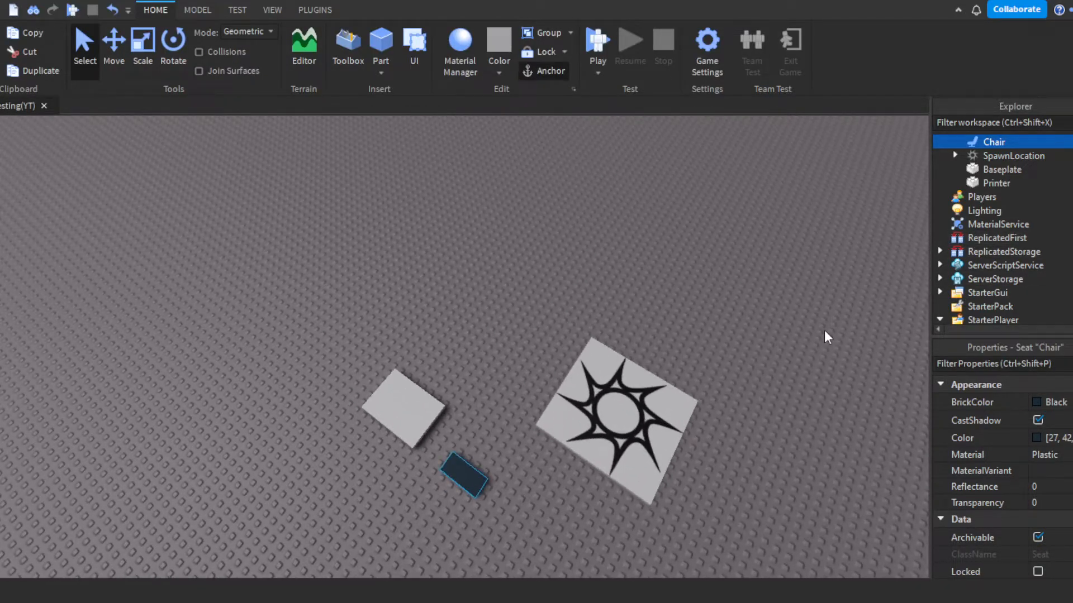
click(941, 281)
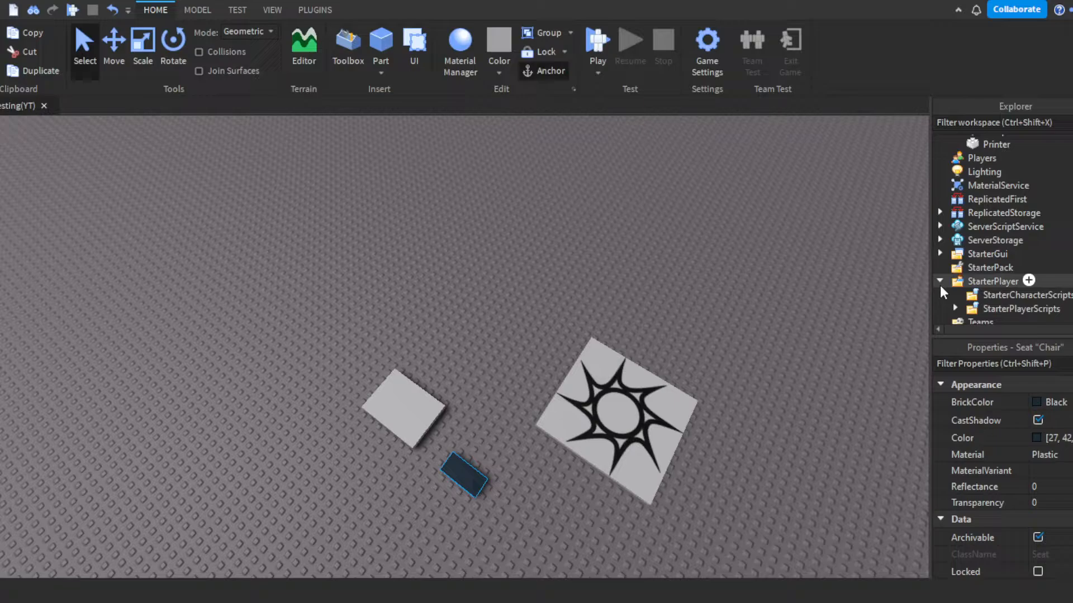
click(351, 9)
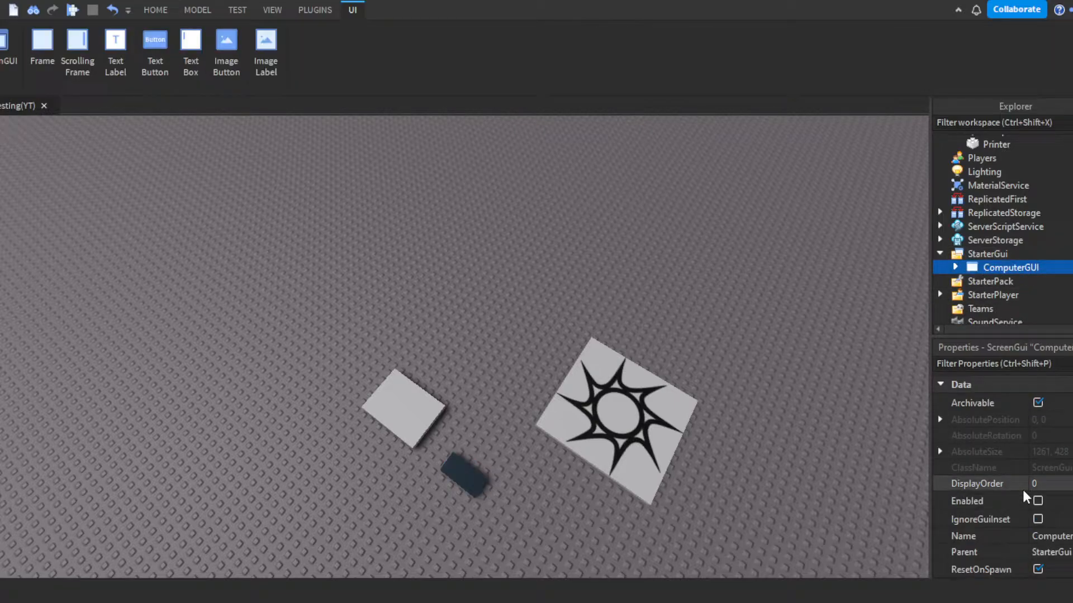
click(1037, 501)
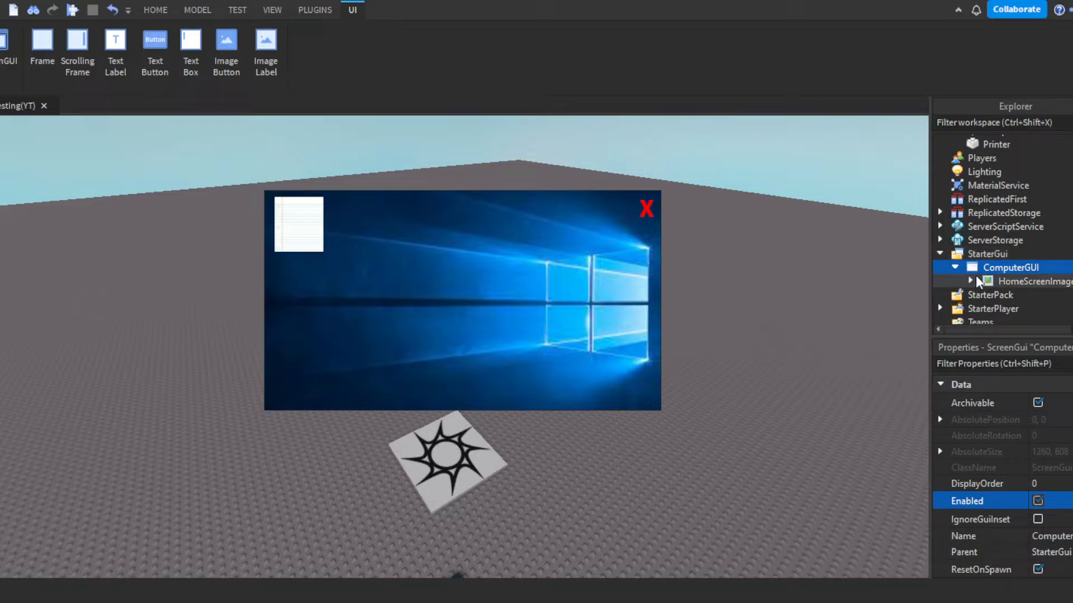
Inspect HomeScreenImageLabel's image and image rectangle offset properties.
click(1034, 281)
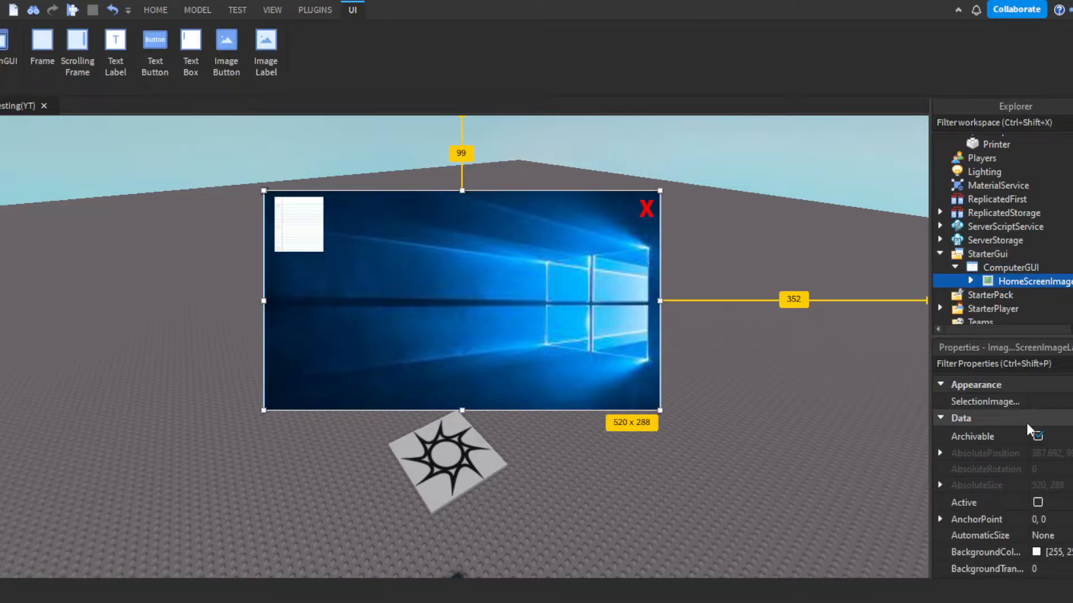
click(1010, 267)
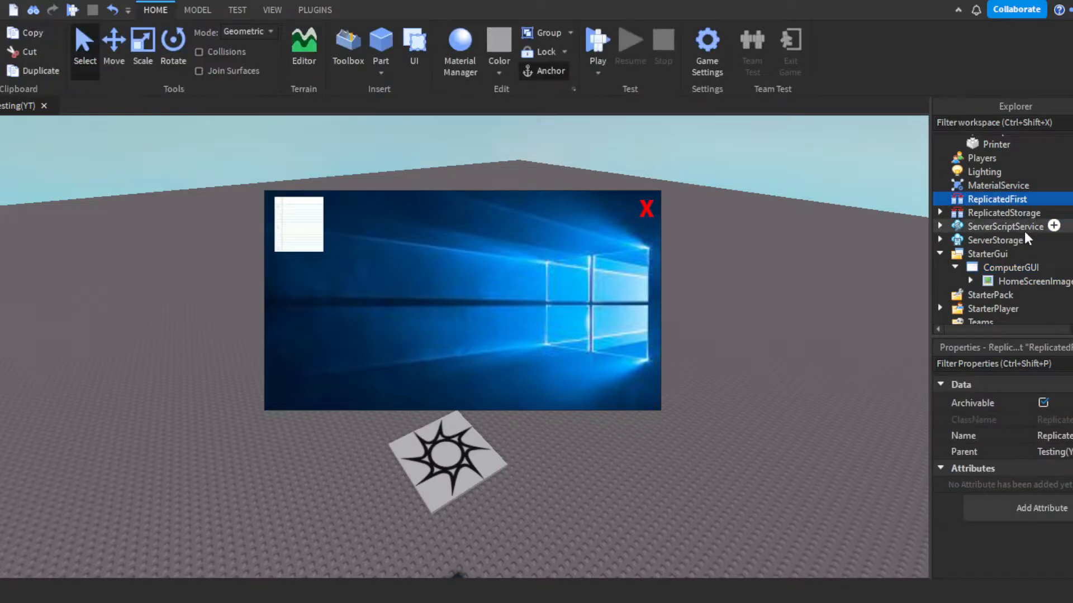
click(1033, 281)
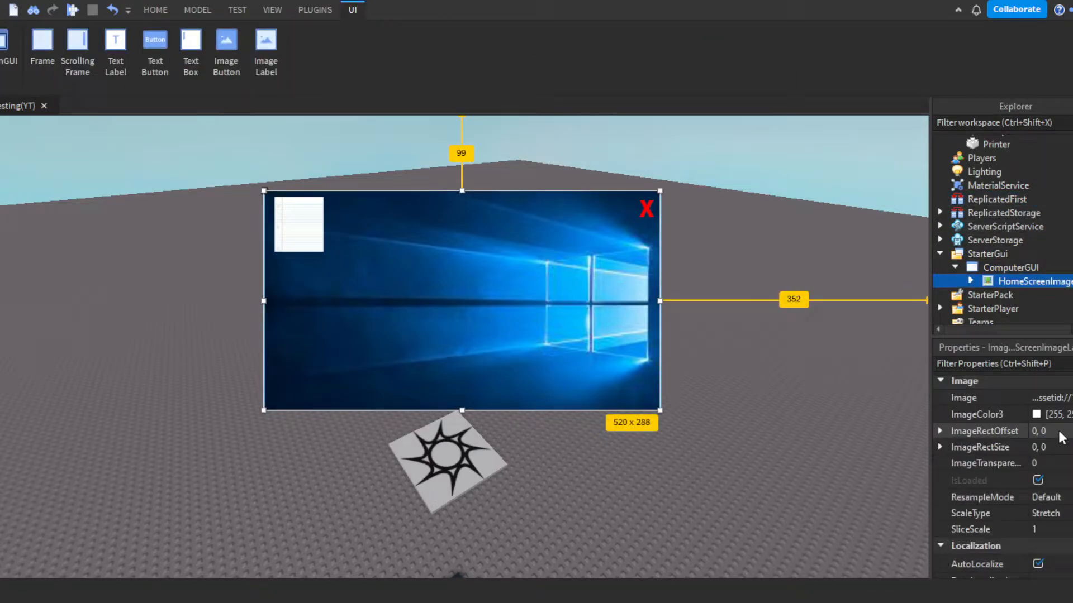
click(962, 397)
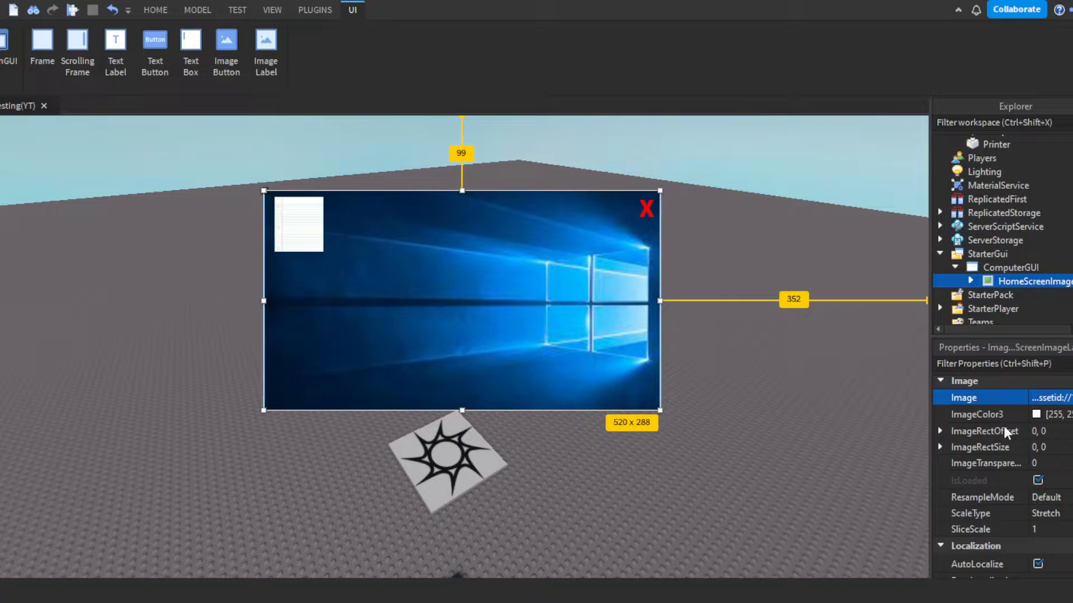
click(985, 430)
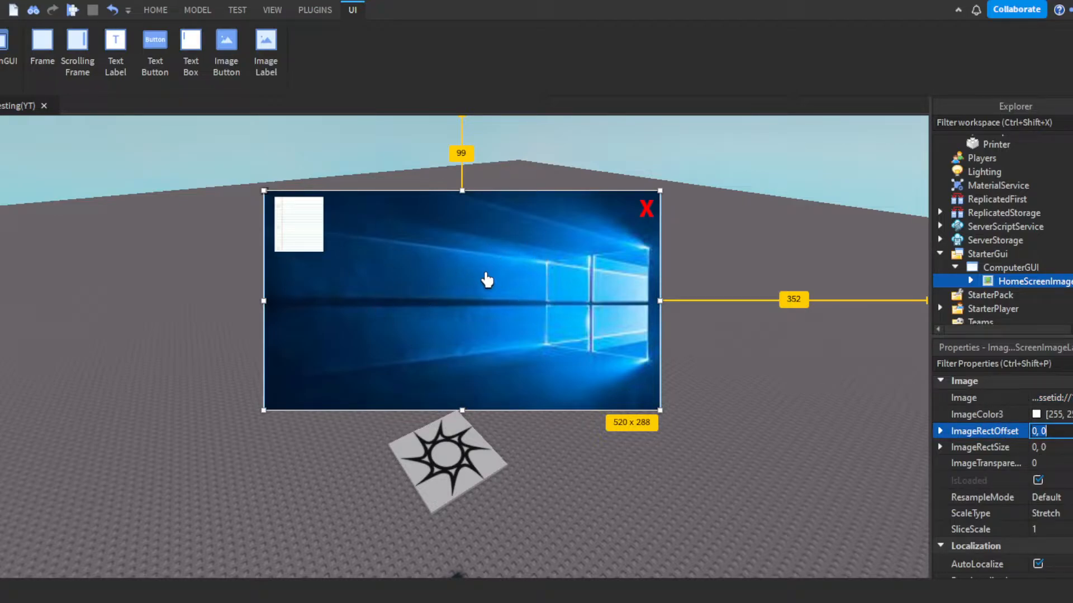
mouse_move(299, 229)
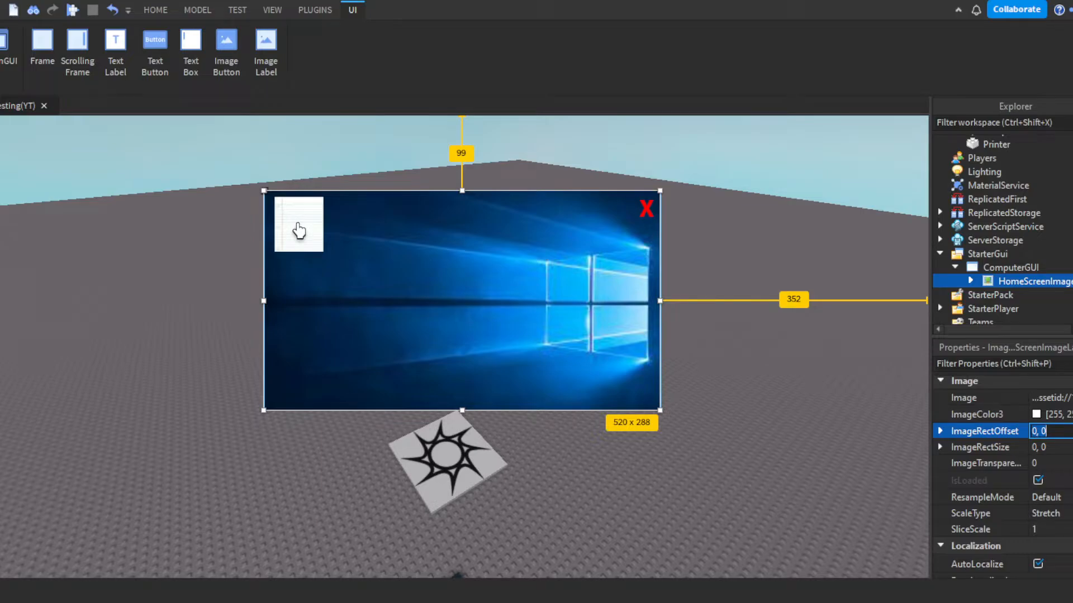
Select OpenPaperAppImageButton and open its OpenPaperAppScript.
click(1040, 295)
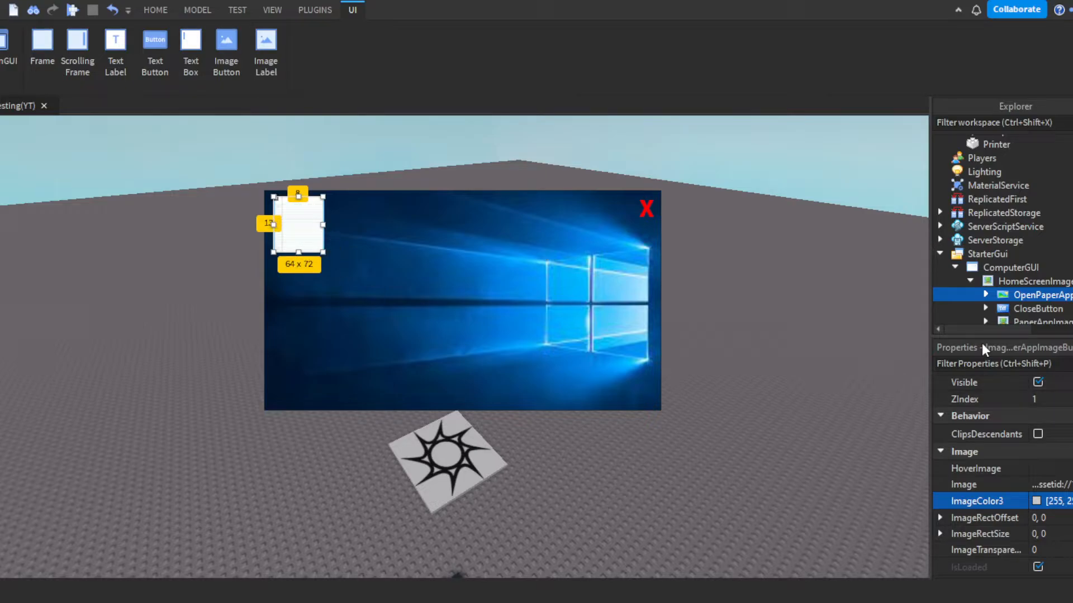
scroll(down, 3)
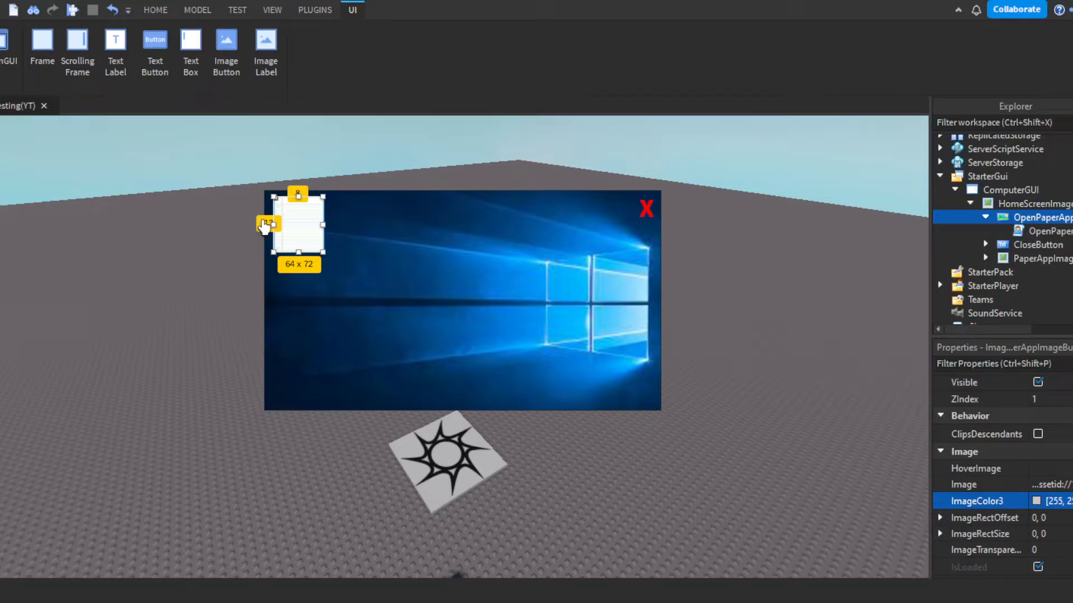
double_click(1042, 231)
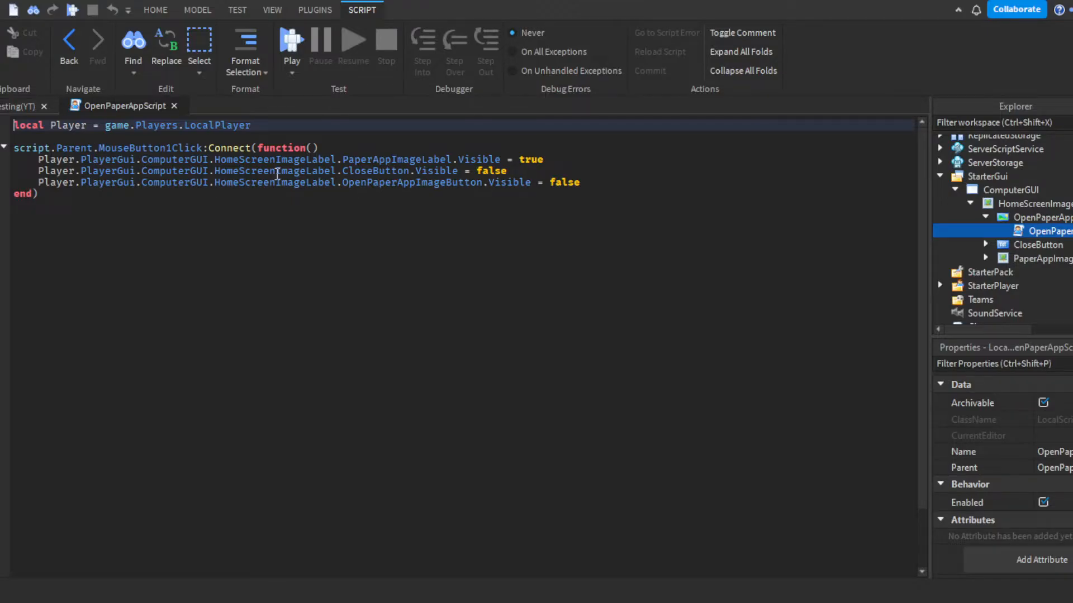
mouse_move(311, 182)
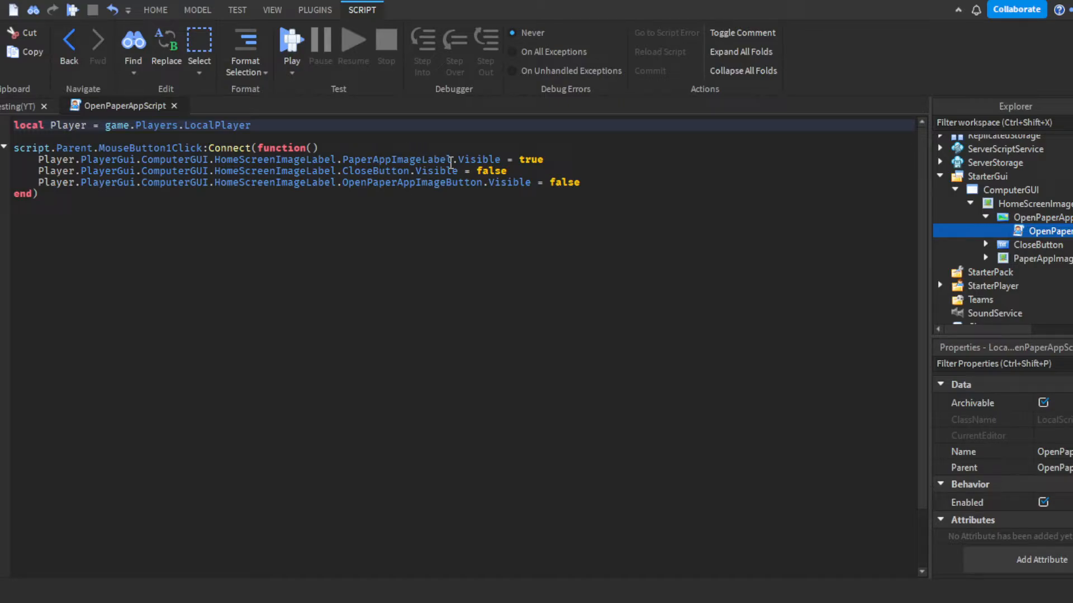
mouse_move(361, 118)
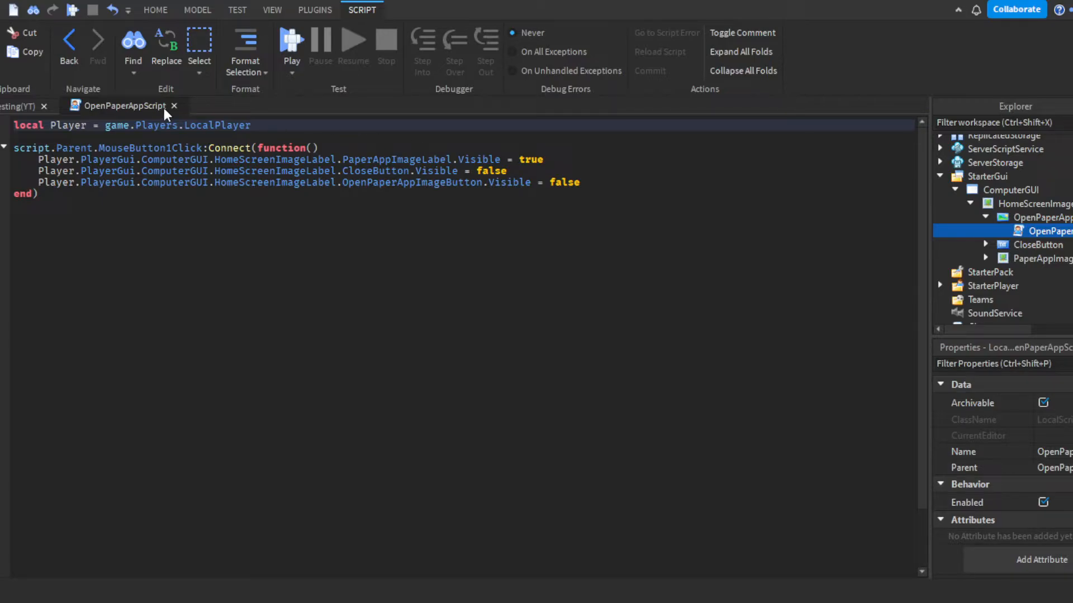
Close OpenPaperAppScript after reviewing its click handler that reveals the paper app.
click(155, 10)
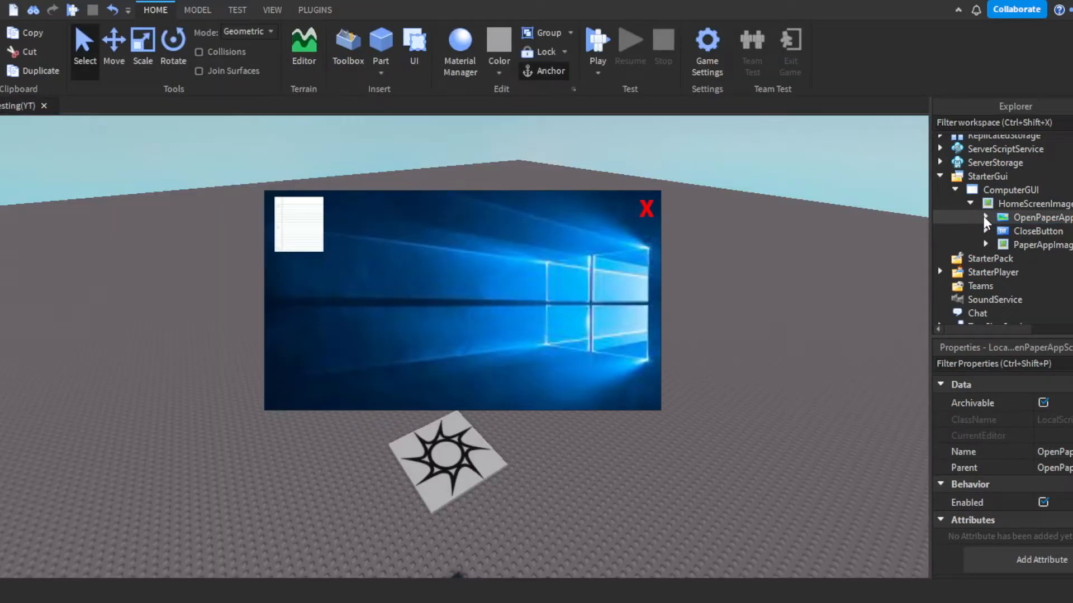
Review the desktop CloseScript disabling ComputerGUI, then open the paper app's CloseScript.
click(987, 231)
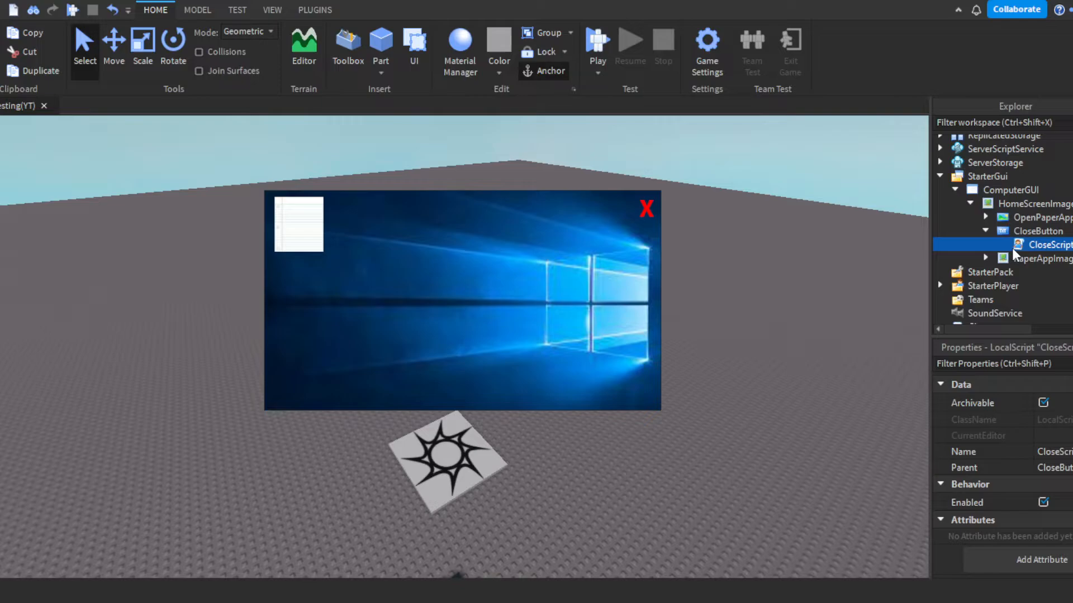
double_click(1048, 244)
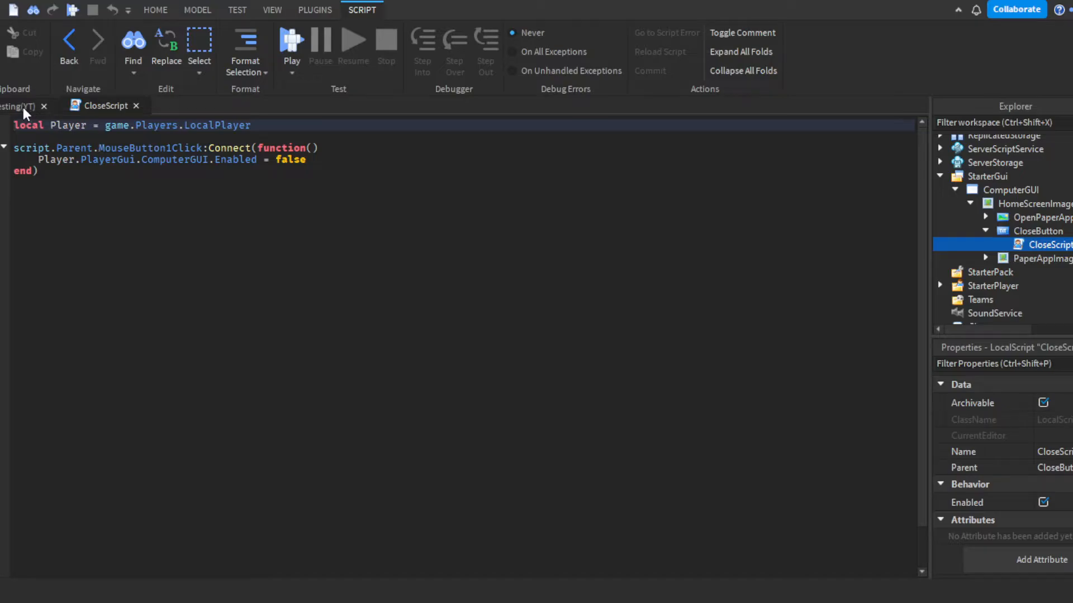
click(155, 10)
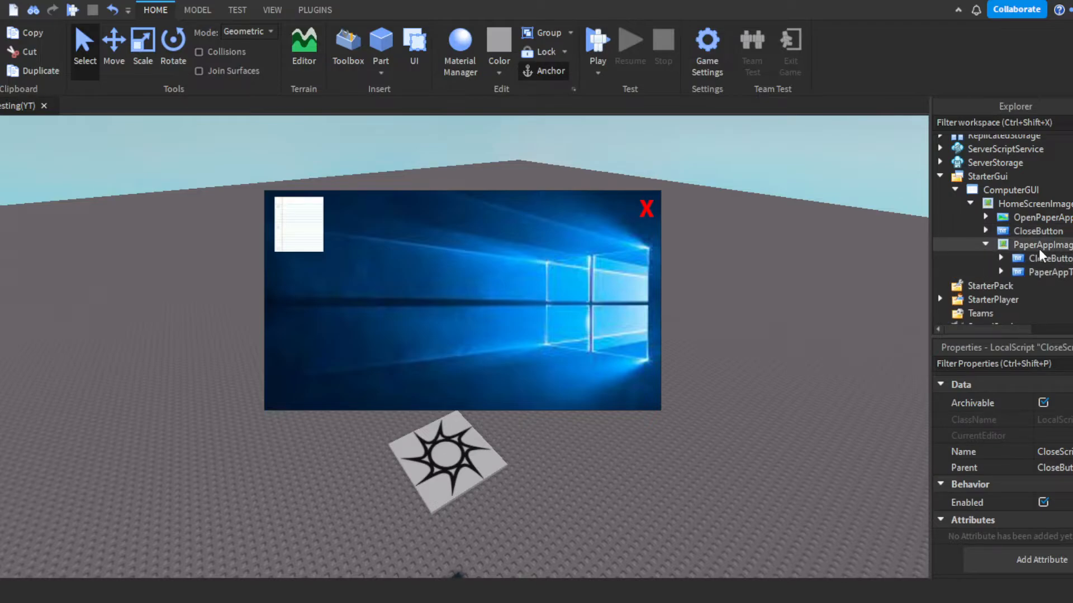
double_click(1049, 271)
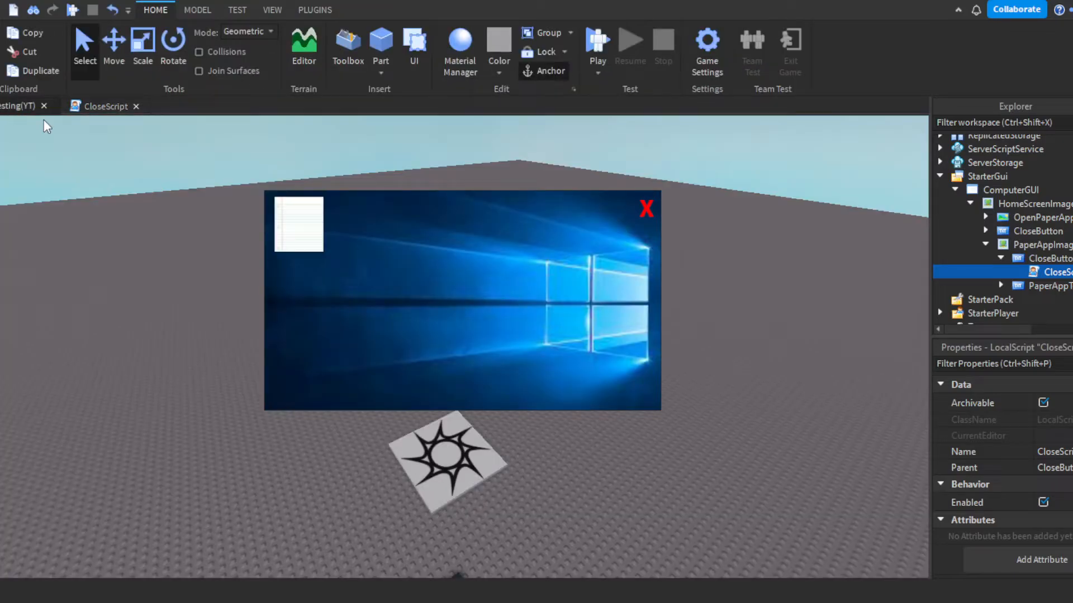
mouse_move(625, 220)
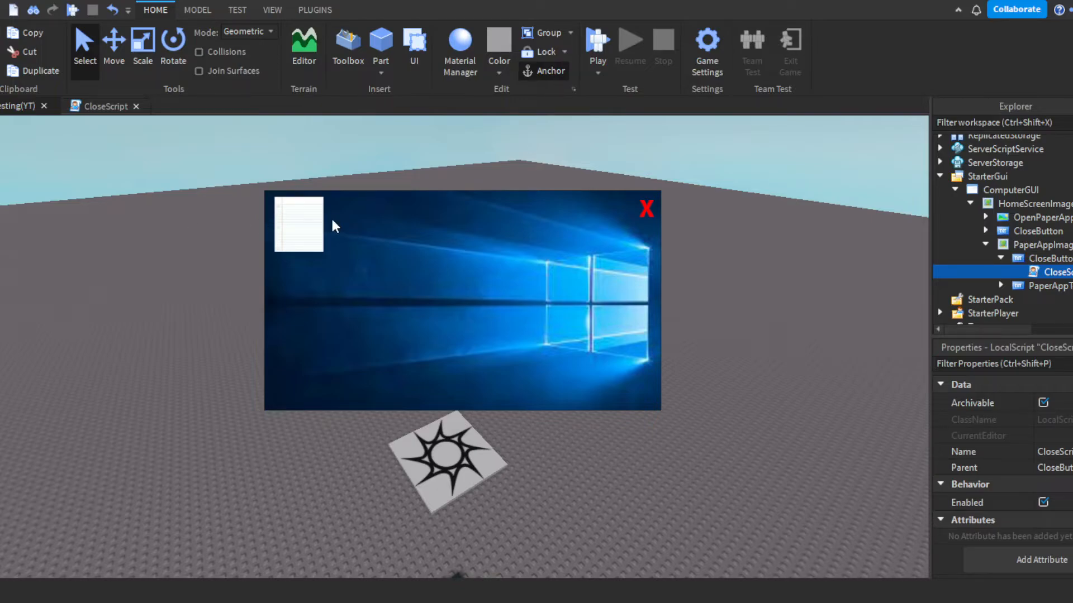
mouse_move(269, 152)
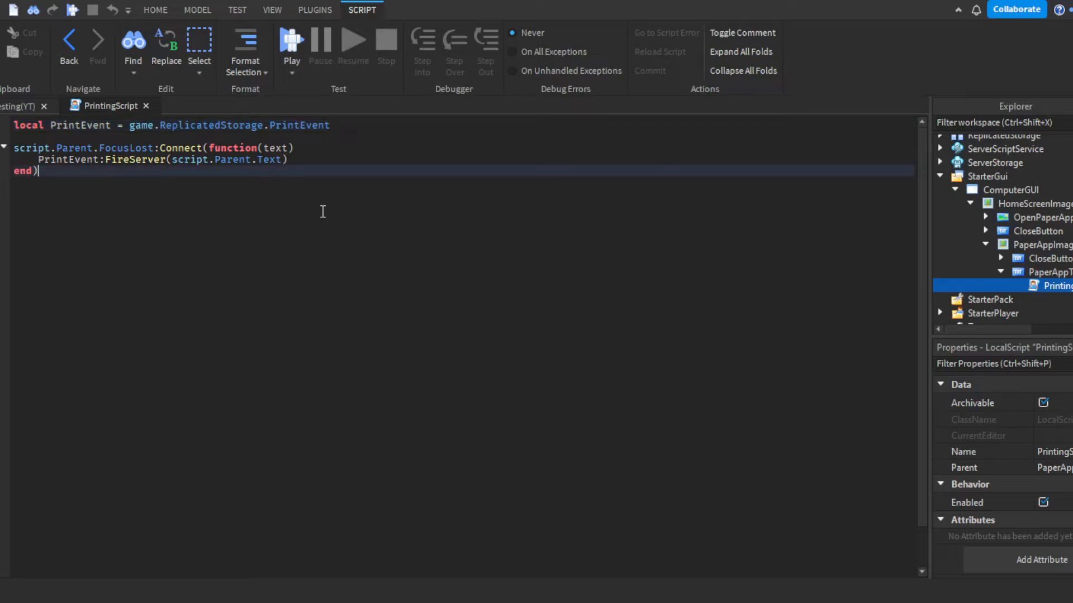
mouse_move(85, 148)
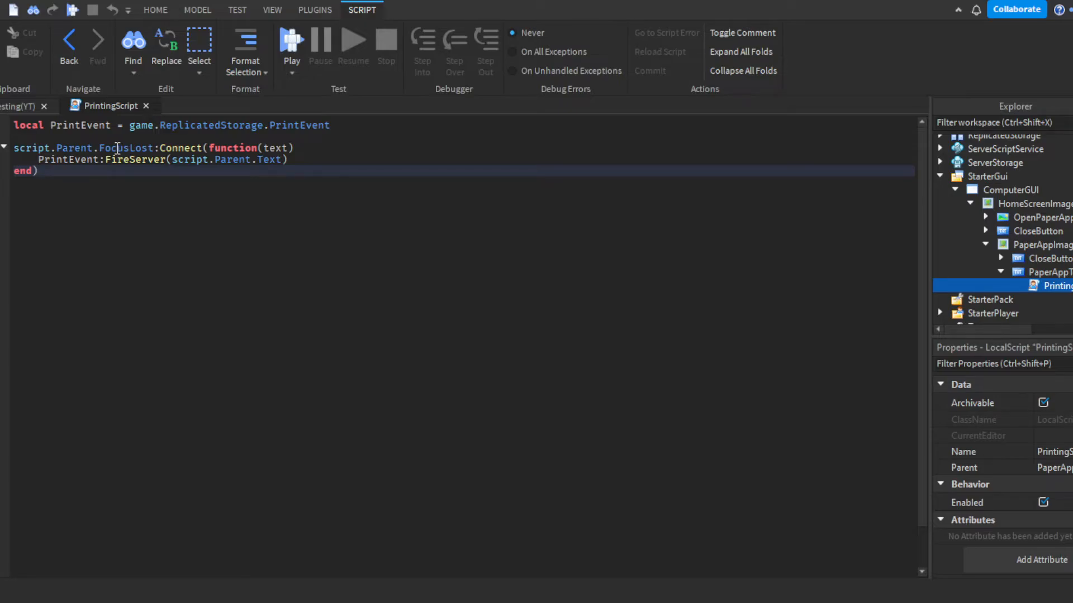
mouse_move(227, 174)
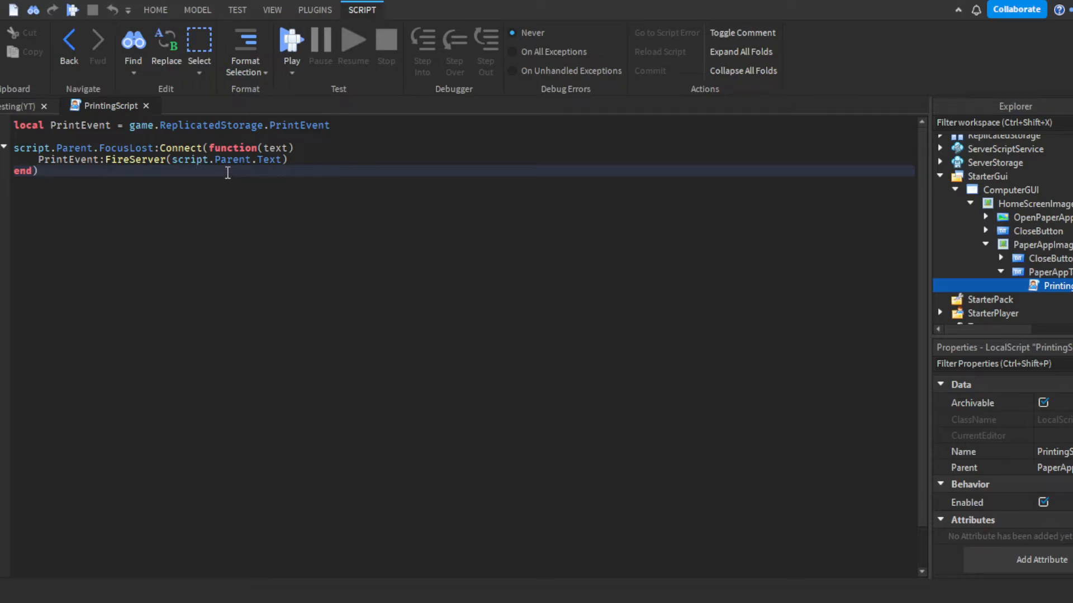
Close PrintingScript and fold away the StarterGui contents.
click(155, 9)
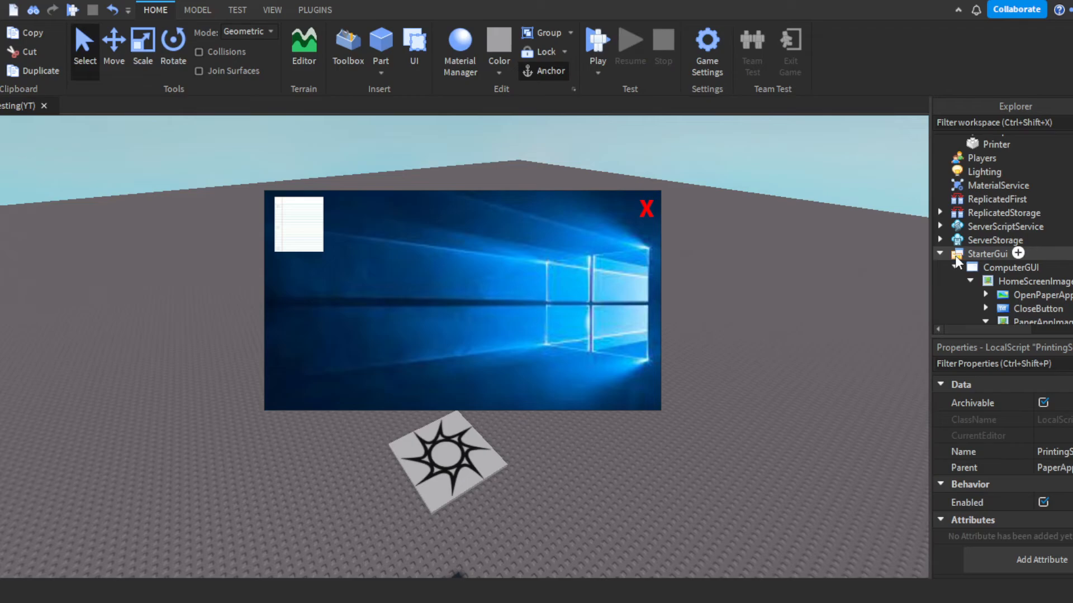
click(941, 253)
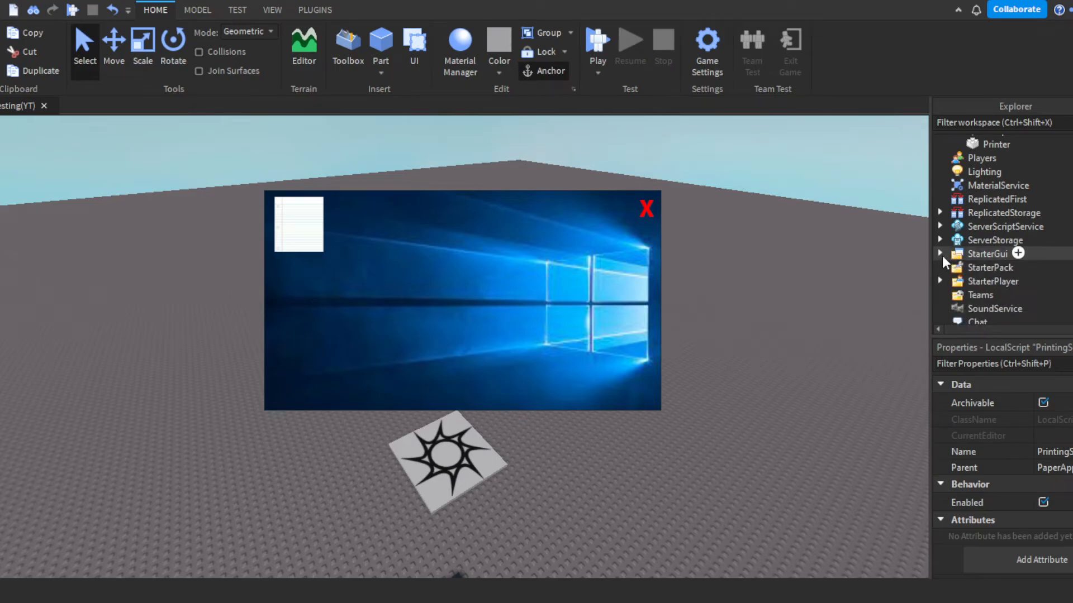
Review PrintingHandlerScript's OnServerEvent code that clones Paper beside the Printer, then return to the scene.
click(1026, 240)
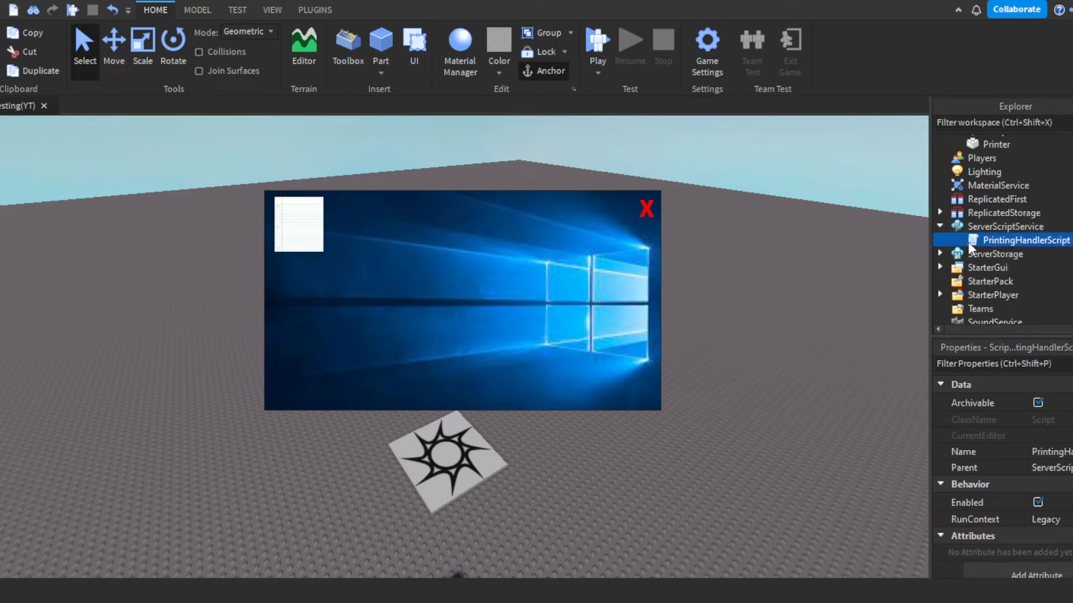
double_click(1024, 241)
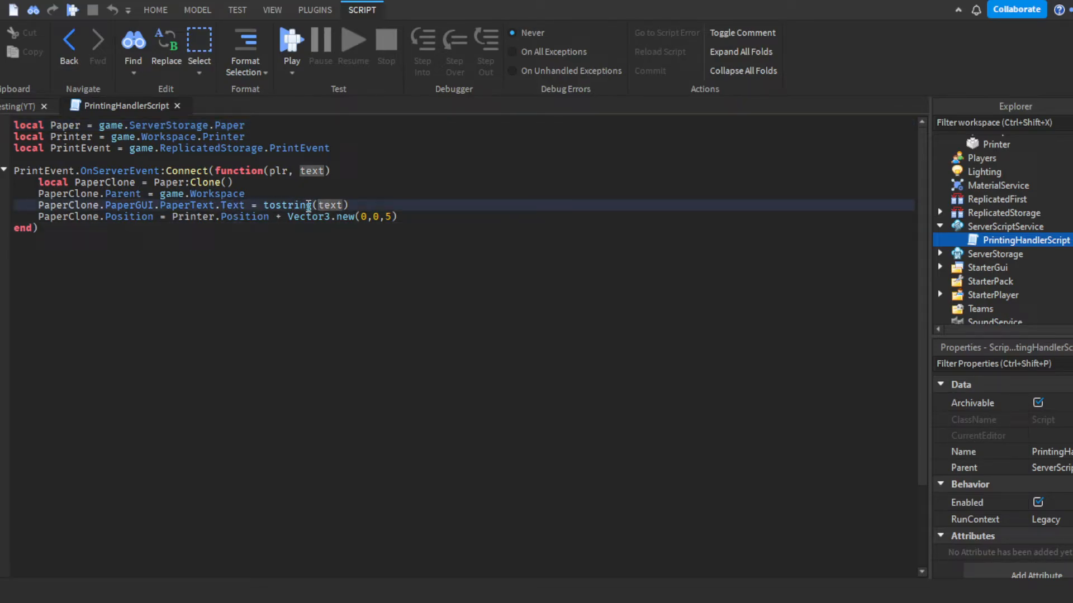
double_click(286, 205)
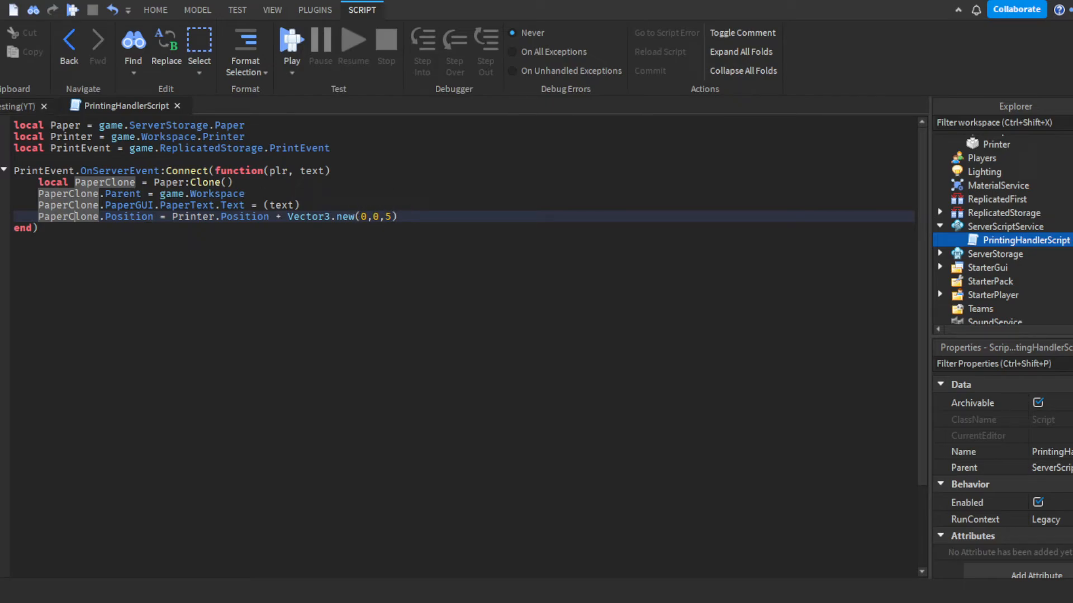
click(155, 9)
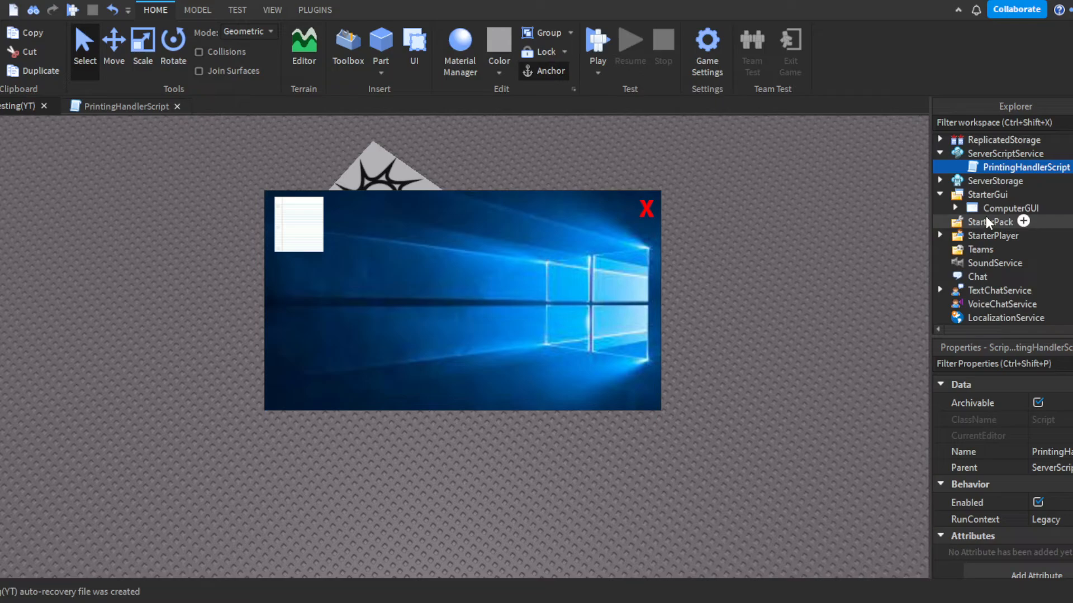
Start a play test, open the paper app, and type 'This really is cool'.
click(646, 207)
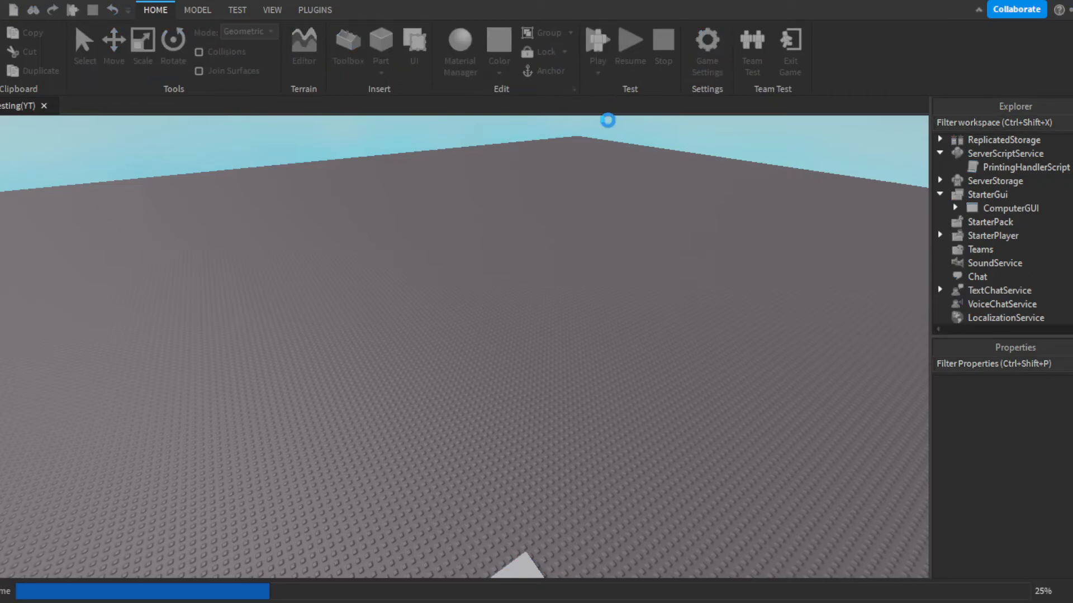
click(595, 42)
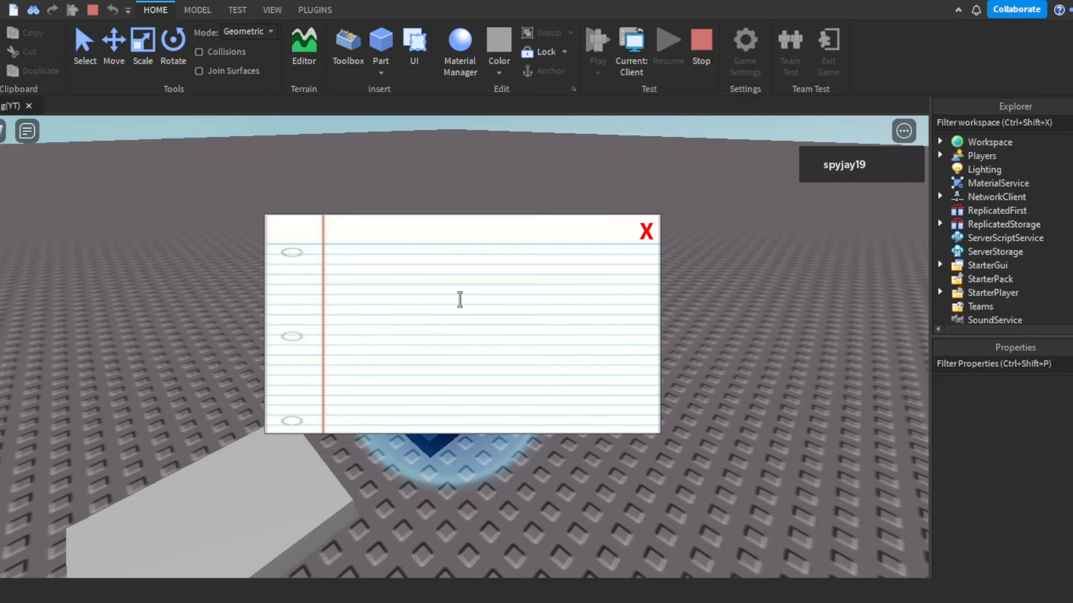
text(This really is c)
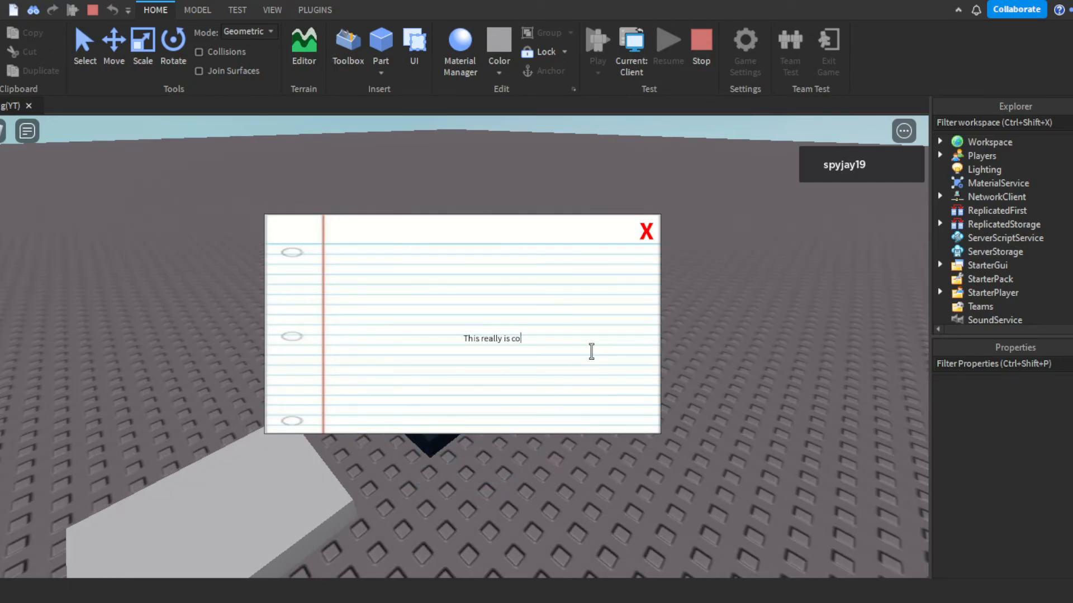
text(ol)
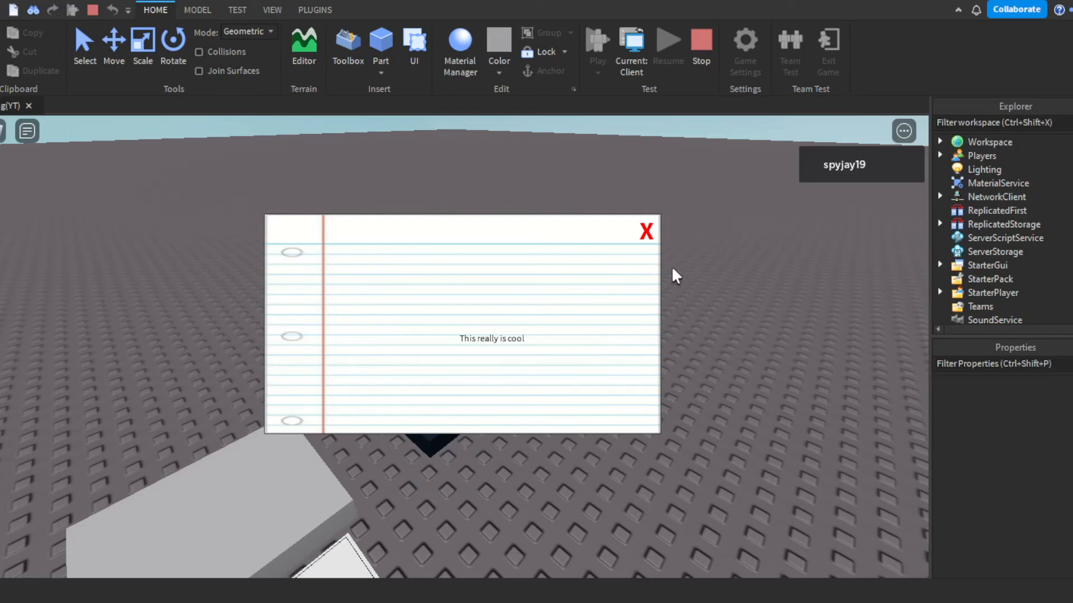